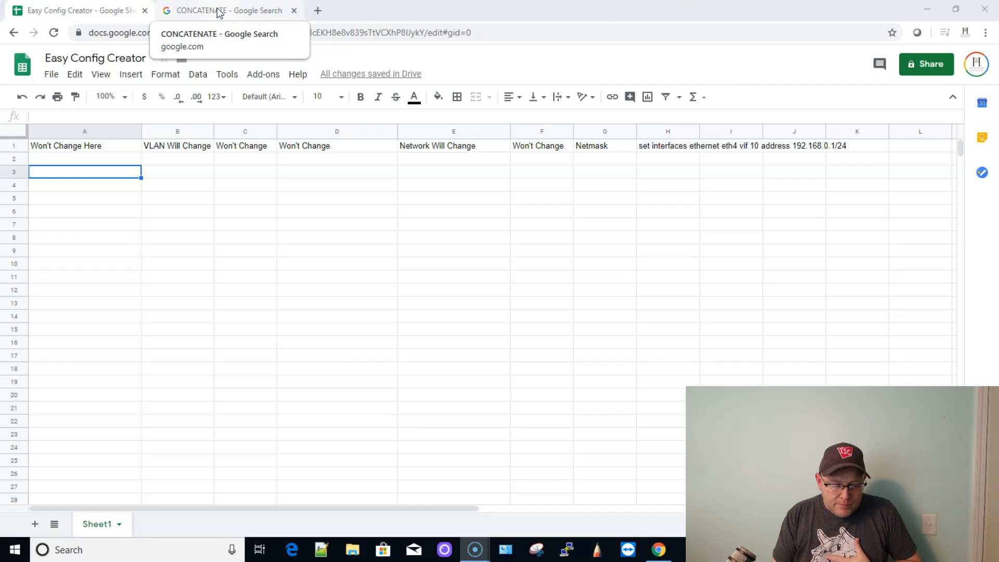
Look up CONCATENATE, hear its pronunciation, and return to the Easy Config Creator sheet
{"action": "left_click", "coordinate": [228, 11]}
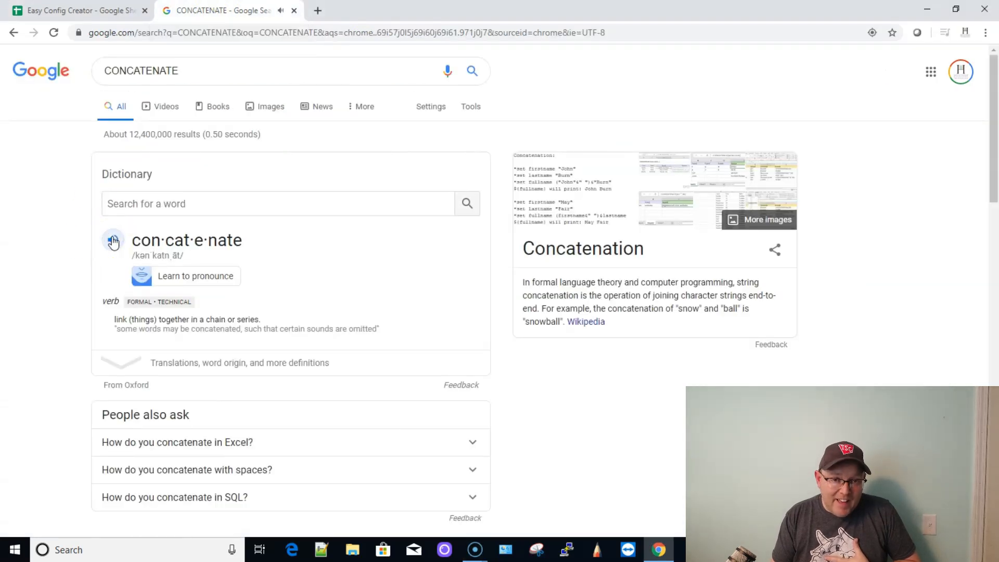
{"action": "left_click", "coordinate": [76, 10]}
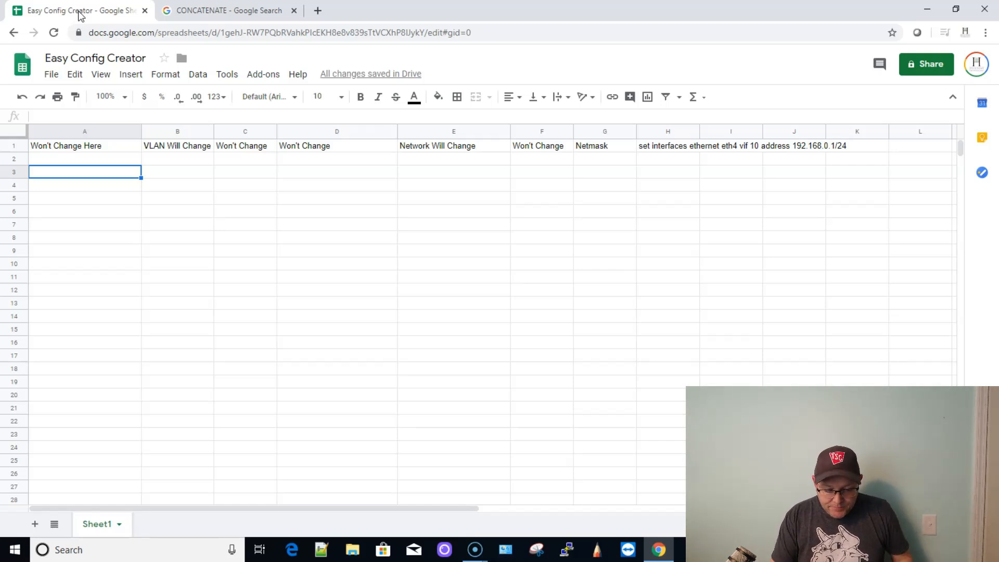
{"action": "left_click", "coordinate": [667, 146]}
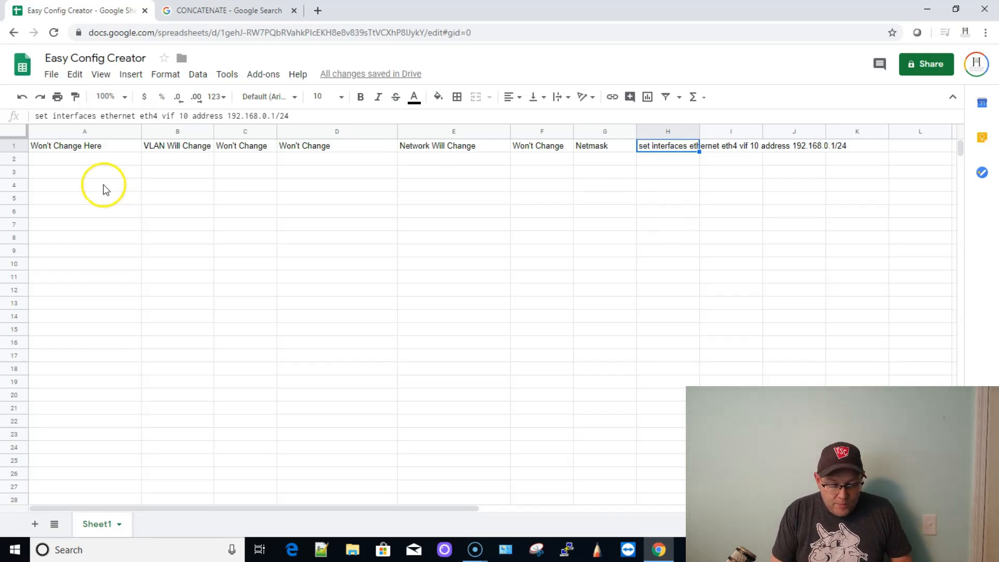
Enter 'set interfaces ethernet eth4 vif' in A3 and move on to B3
{"action": "left_click", "coordinate": [84, 172]}
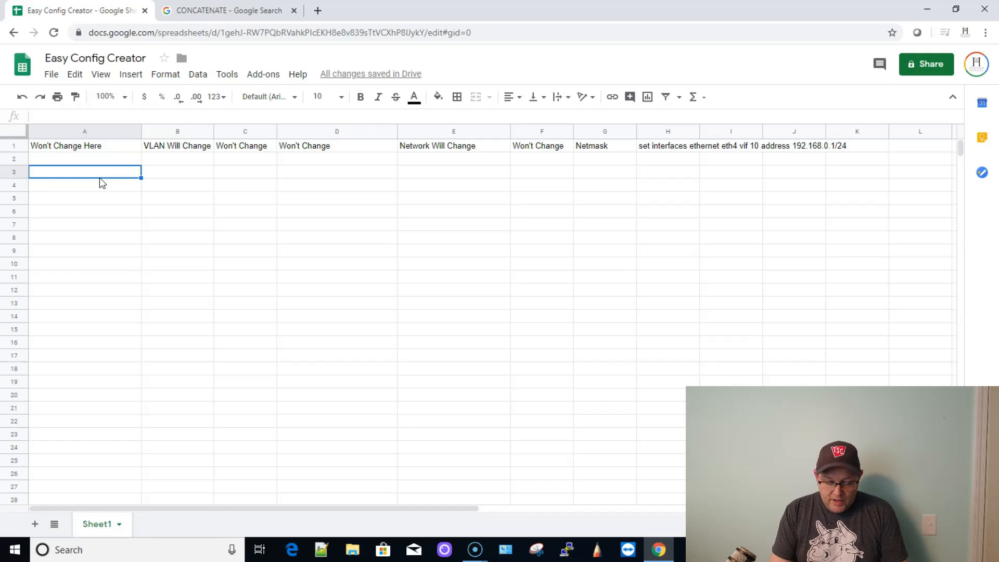
{"action": "type", "text": "set intera"}
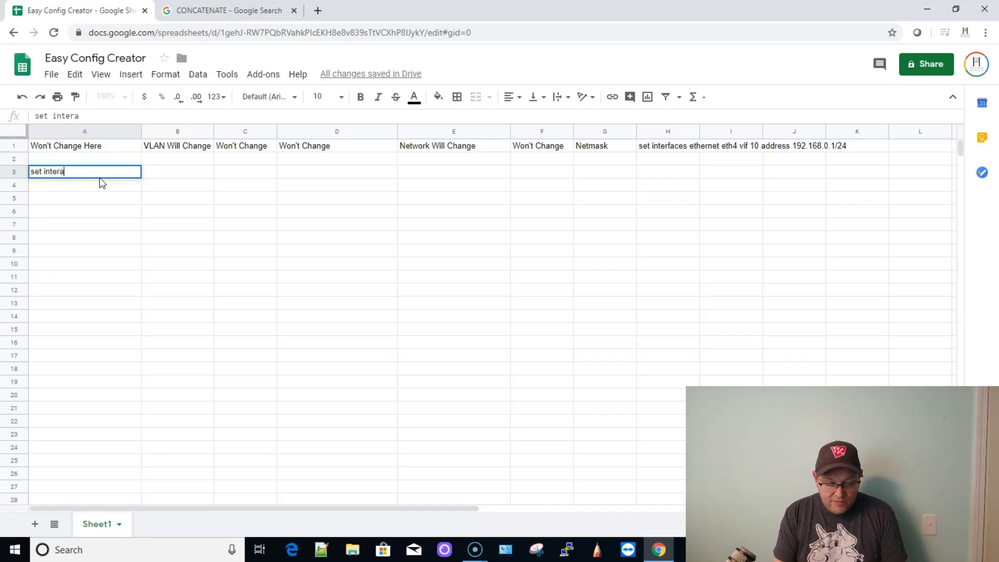
{"action": "type", "text": "rfaces"}
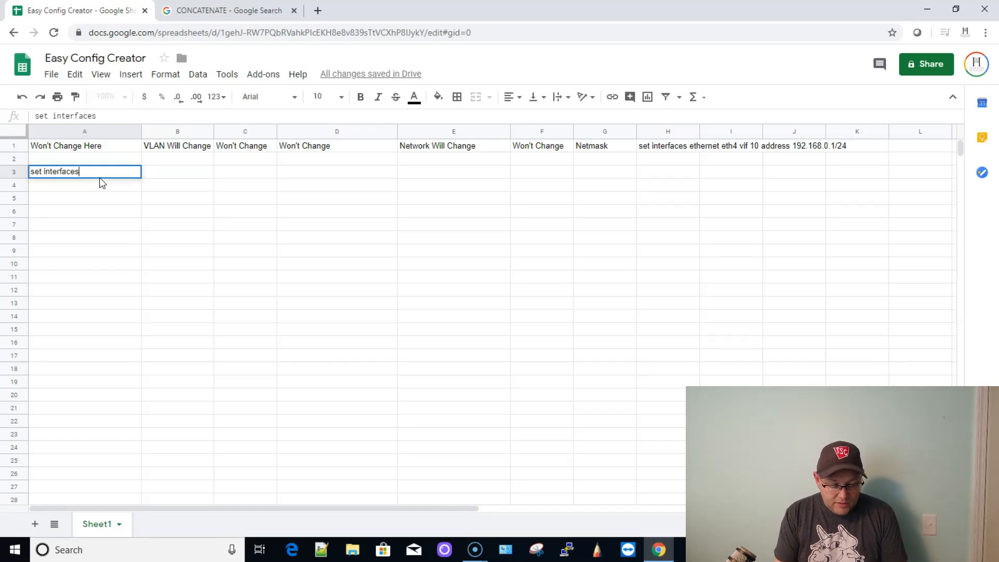
{"action": "type", "text": "eth"}
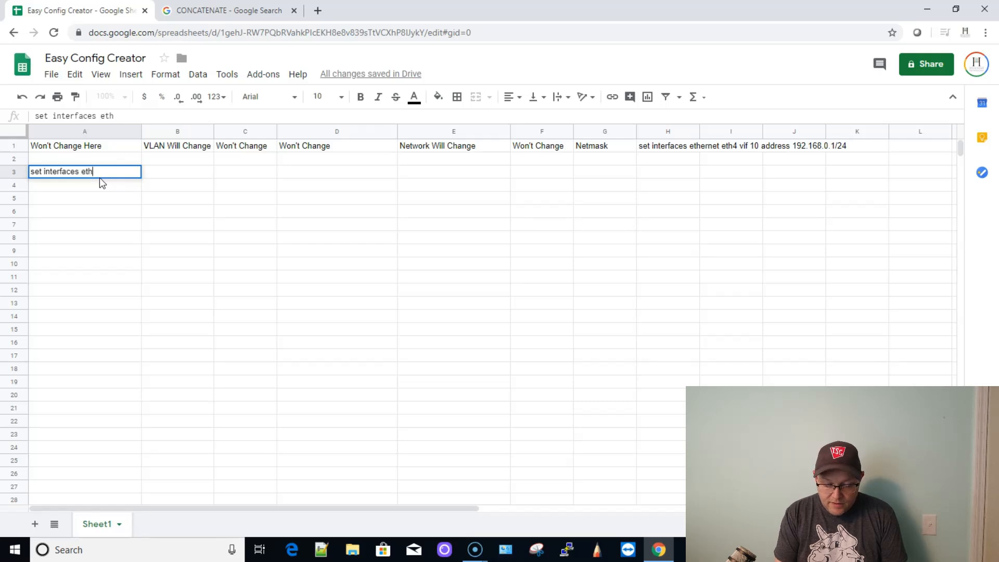
{"action": "type", "text": "ernet eth4 vif"}
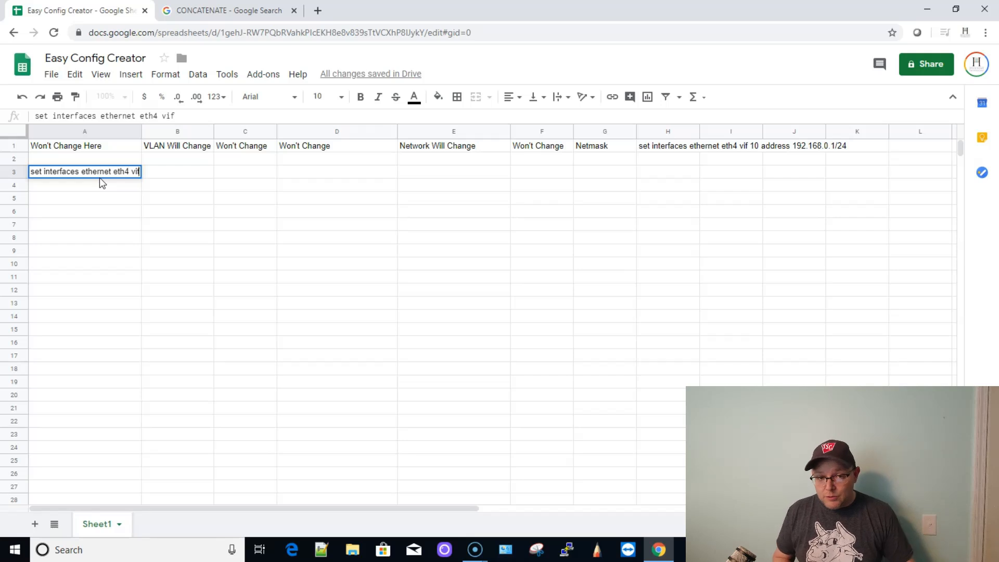
{"action": "key", "text": "Tab"}
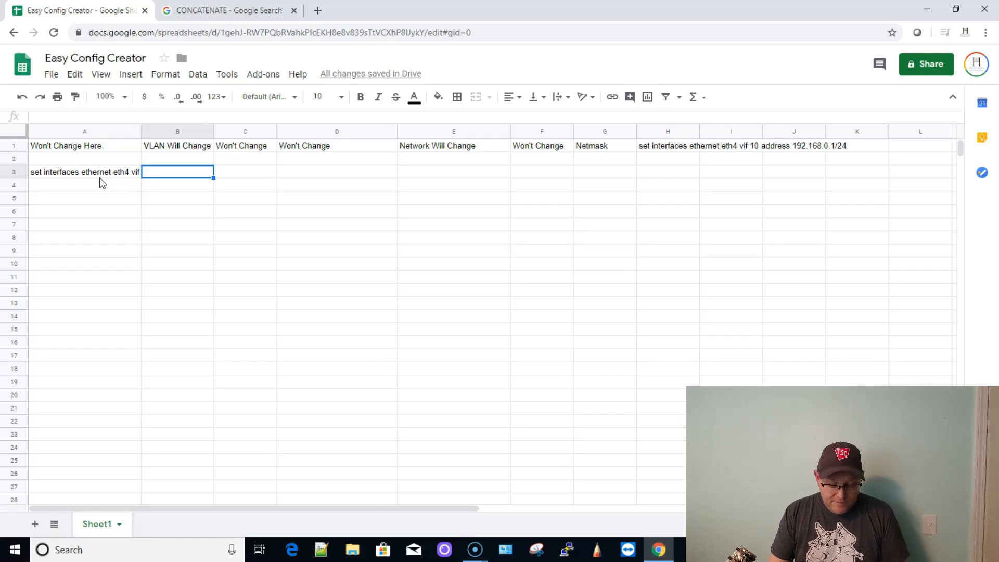
Fill B3 through G3 with 10, address, 192.168., 10, 1 and /24
{"action": "type", "text": "10"}
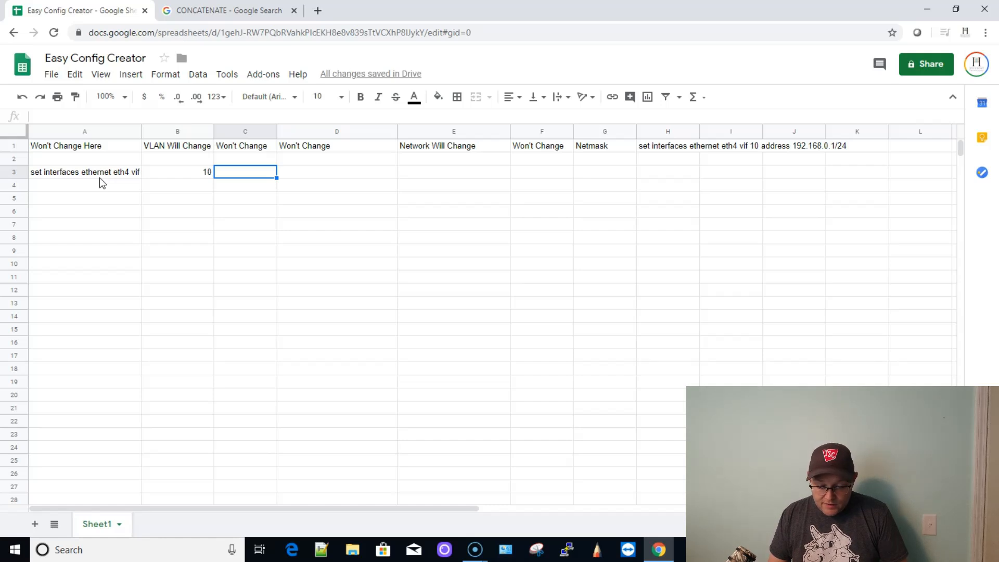
{"action": "type", "text": "address"}
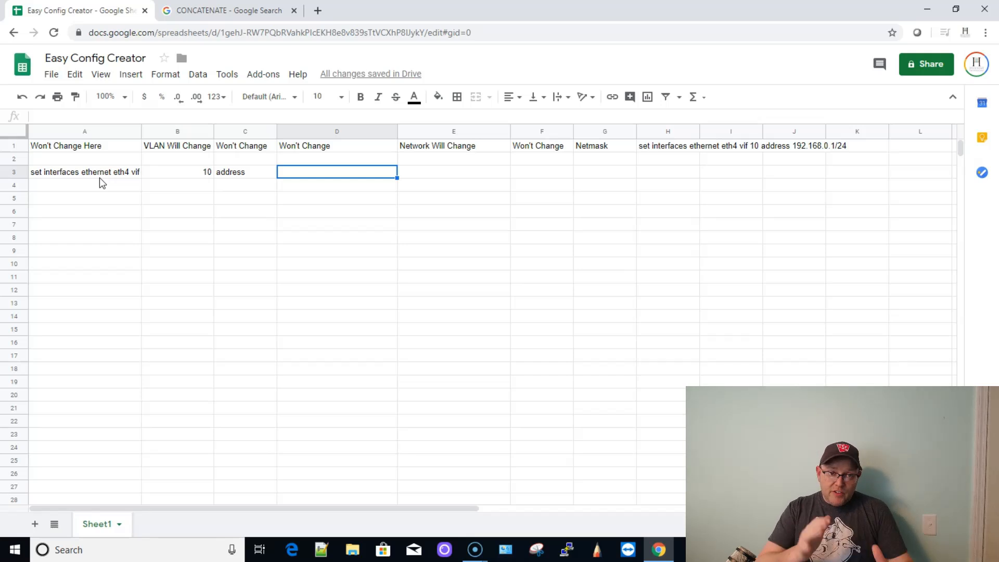
{"action": "type", "text": "192.168."}
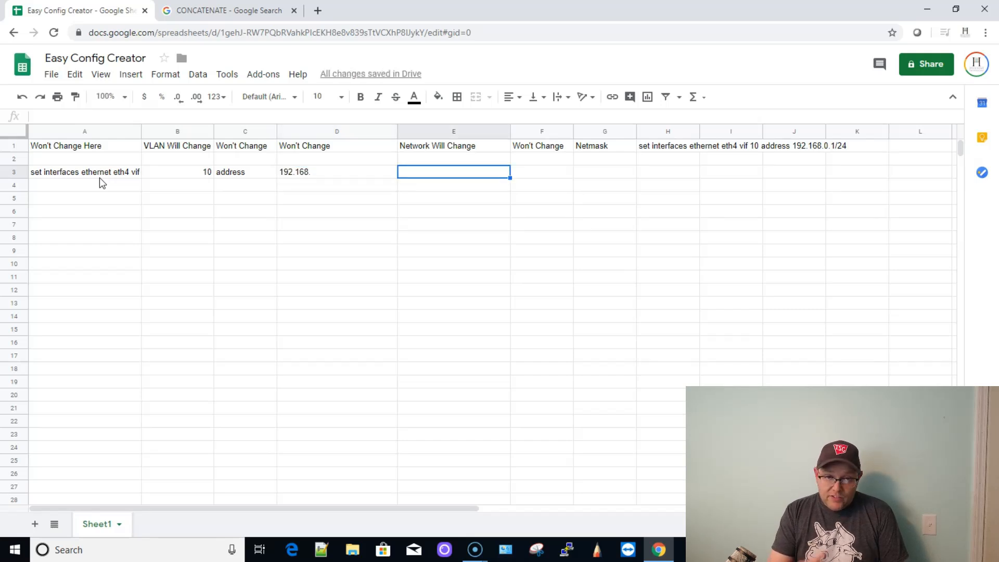
{"action": "type", "text": "10"}
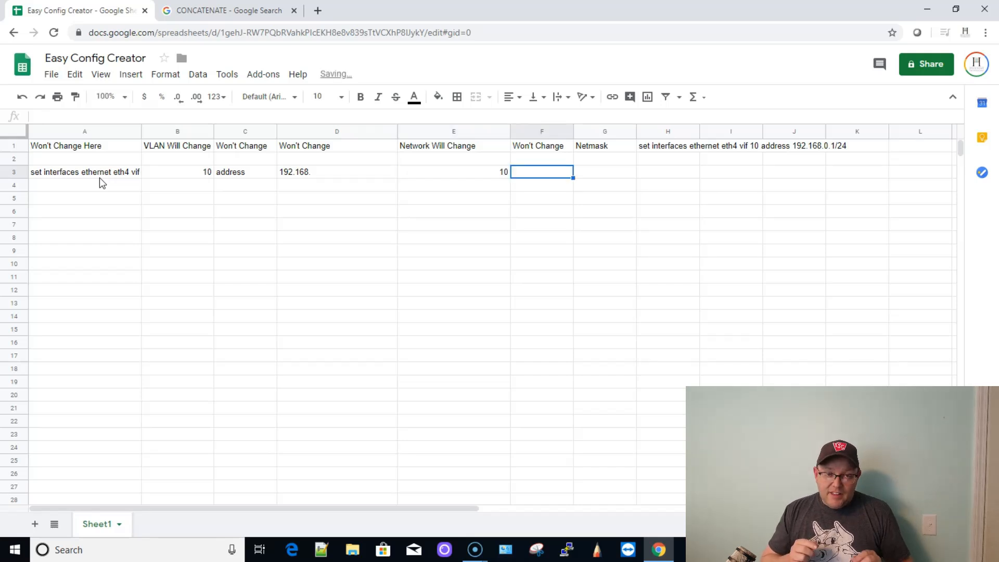
{"action": "type", "text": "1"}
{"action": "left_click", "coordinate": [604, 171]}
{"action": "type", "text": "/"}
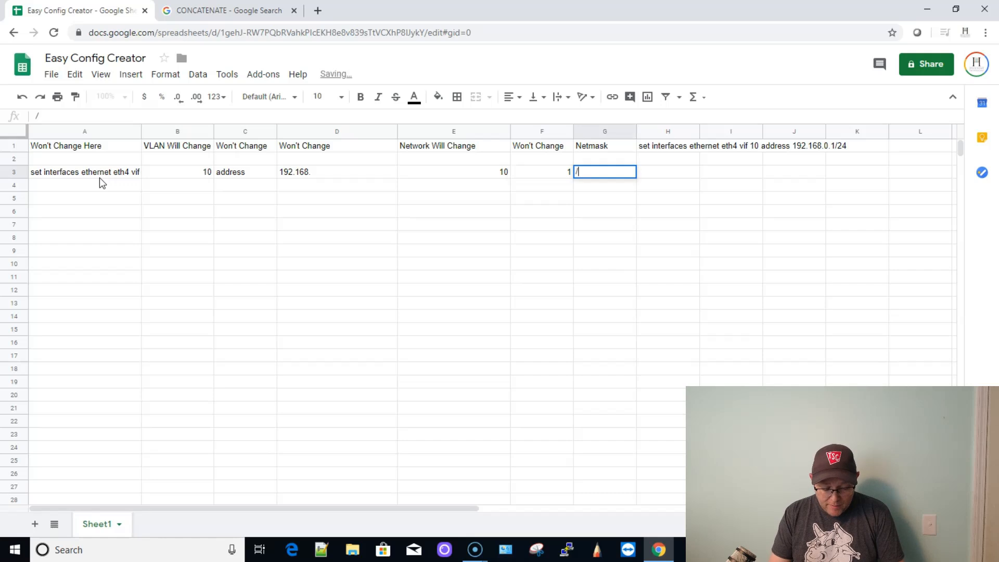
{"action": "type", "text": "24"}
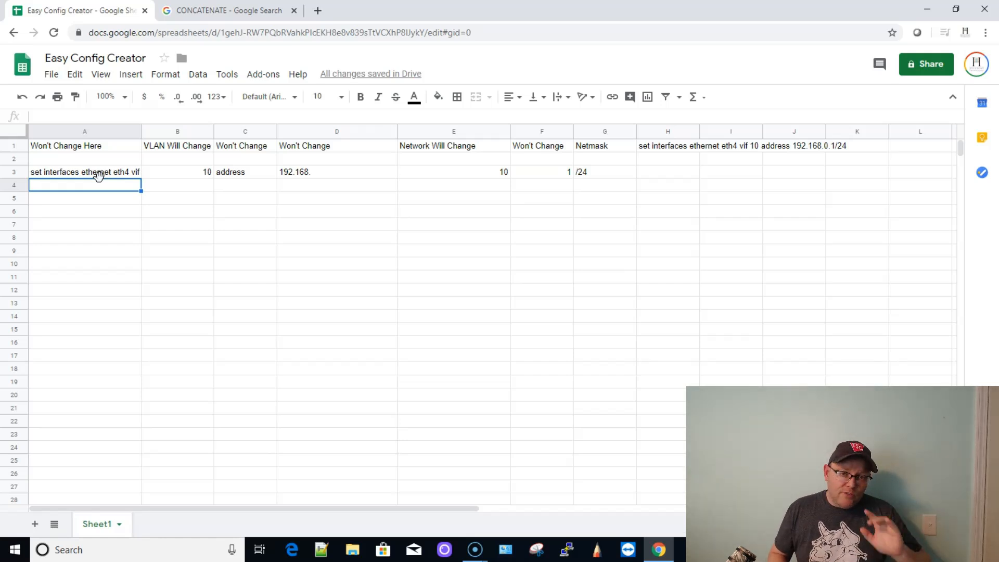
{"action": "mouse_move", "coordinate": [172, 321]}
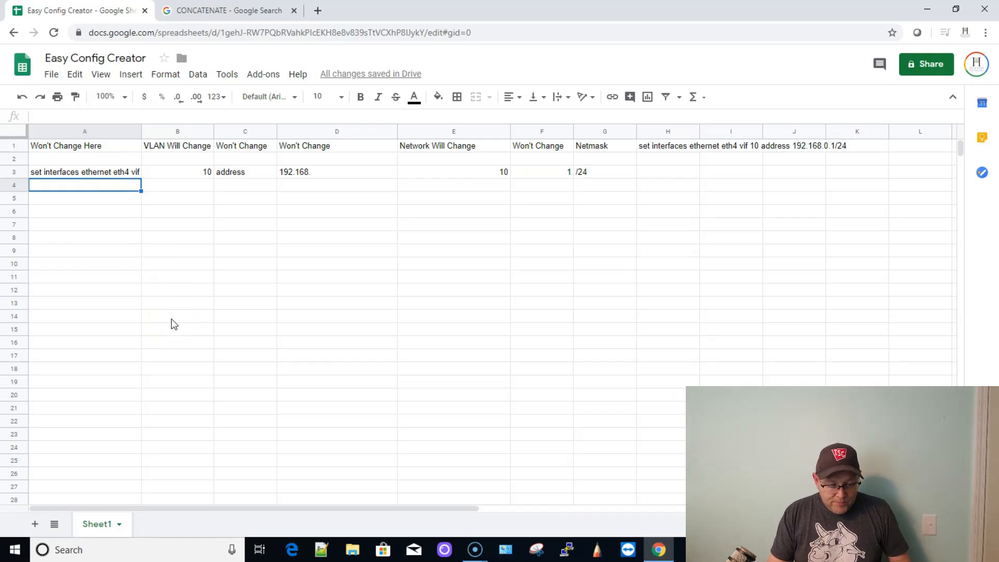
Fill 'set interfaces ethernet eth4 vif' from A3 down column A to row 18
{"action": "left_click", "coordinate": [85, 172]}
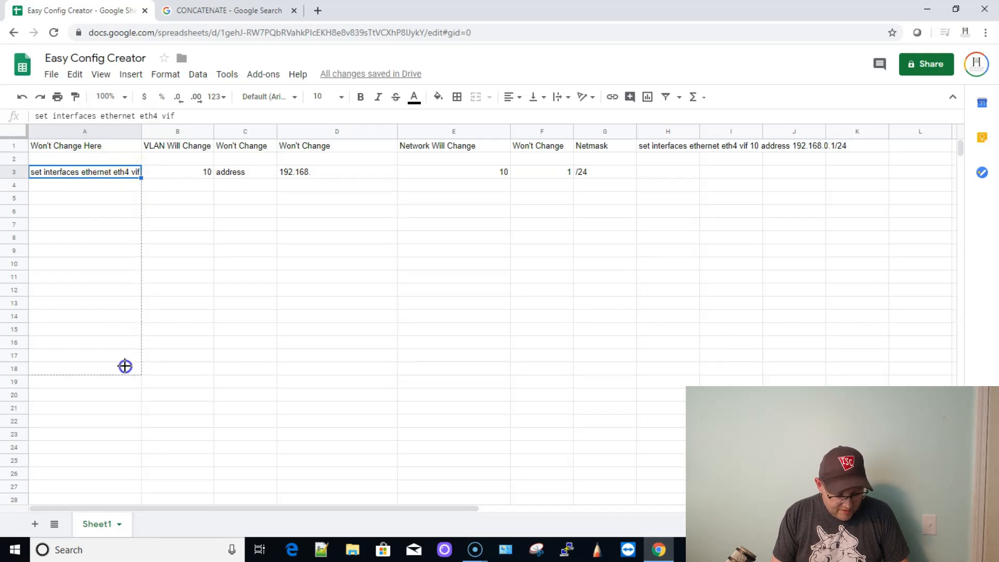
{"action": "left_click_drag", "start_coordinate": [138, 177], "coordinate": [139, 369]}
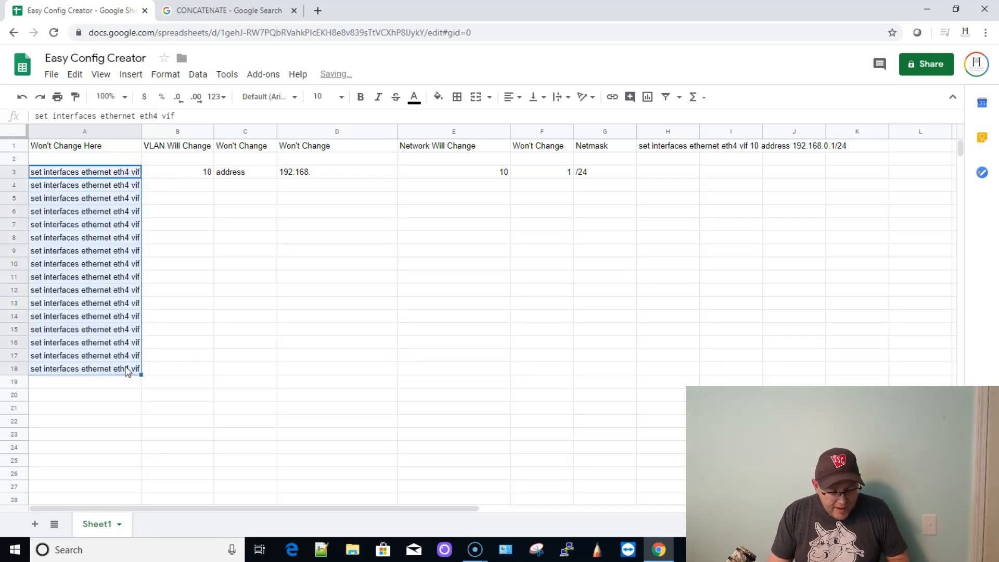
{"action": "left_click", "coordinate": [177, 369]}
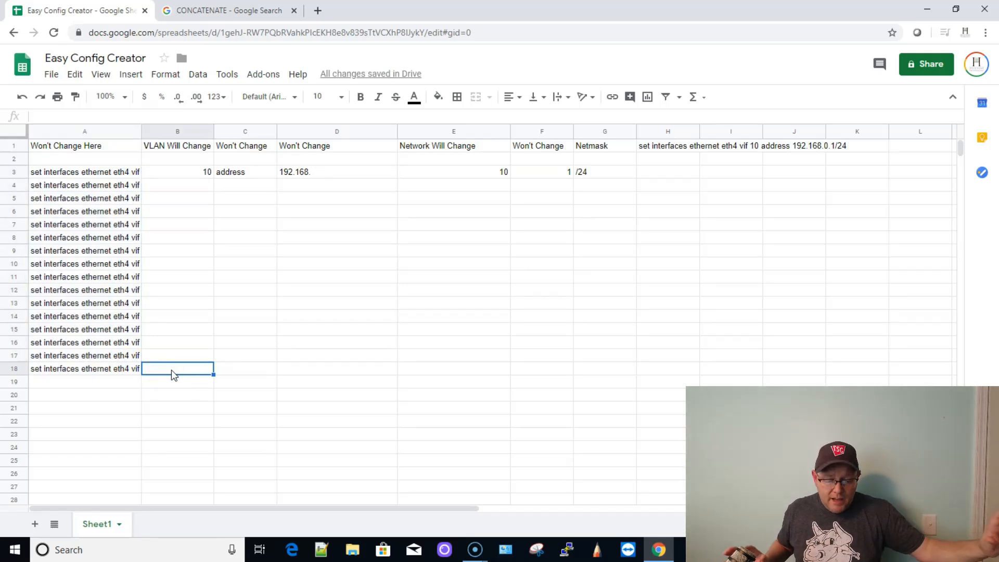
{"action": "left_click", "coordinate": [176, 172]}
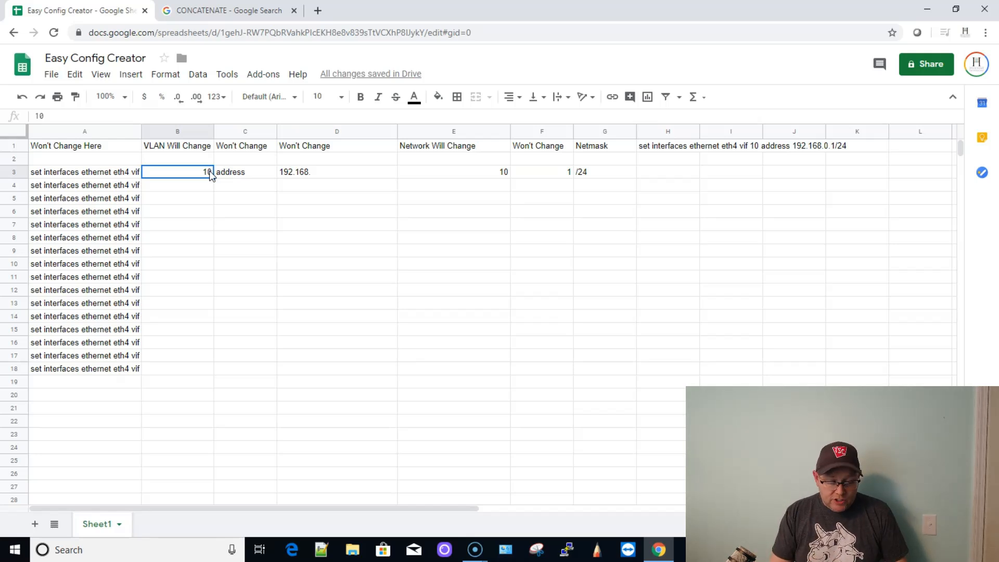
Extend the VLAN numbers in column B from 10 through 25 down to row 18
{"action": "left_click", "coordinate": [177, 185]}
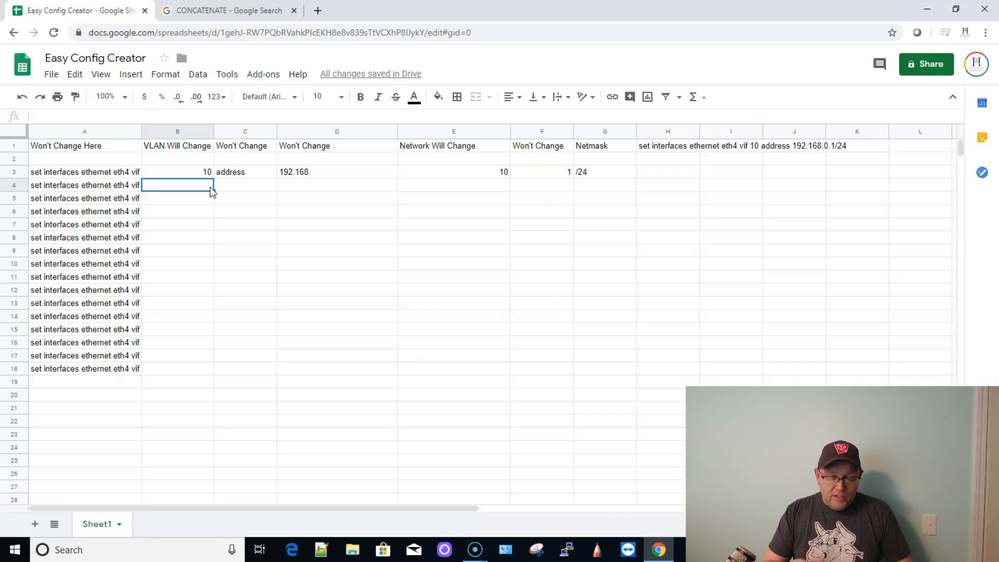
{"action": "type", "text": "12"}
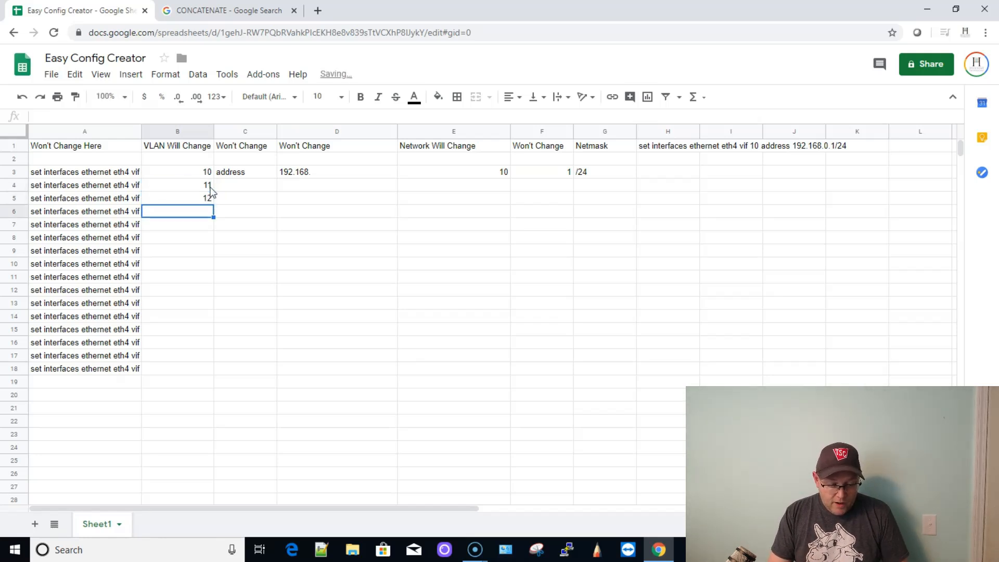
{"action": "left_click", "coordinate": [177, 172]}
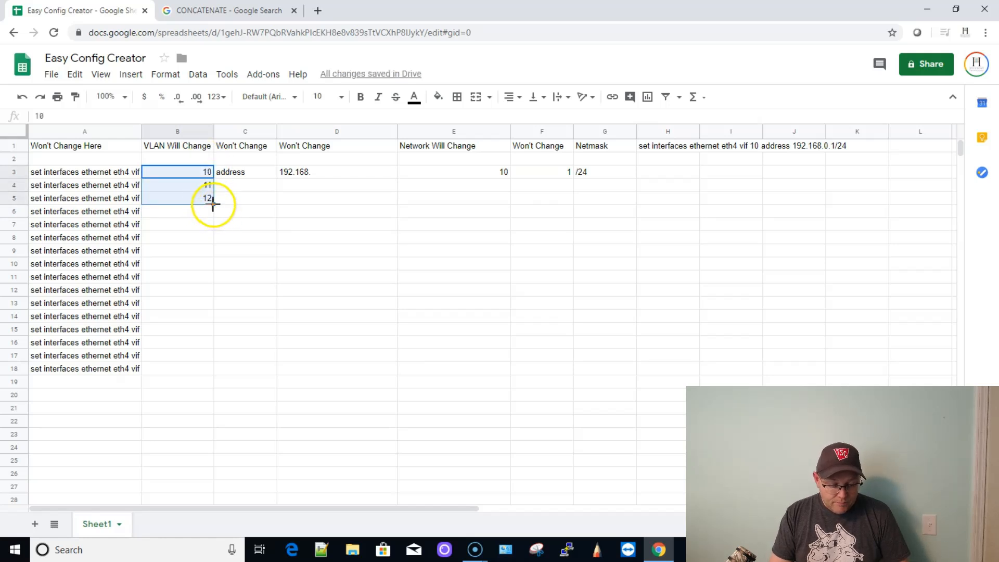
{"action": "left_click_drag", "start_coordinate": [213, 204], "coordinate": [212, 373]}
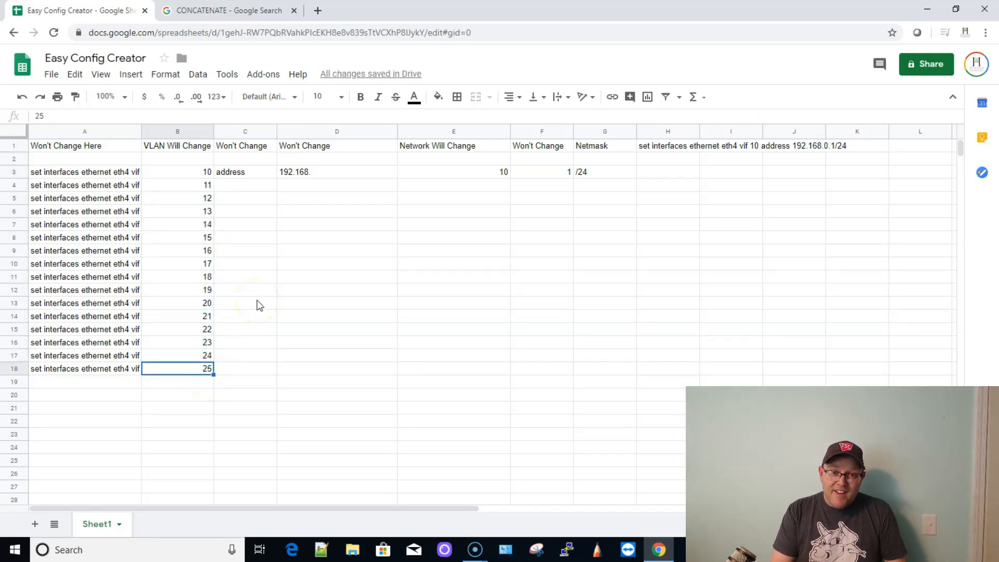
Fill 'address' in column C and '192.168.' in column D down to row 18
{"action": "left_click", "coordinate": [245, 171]}
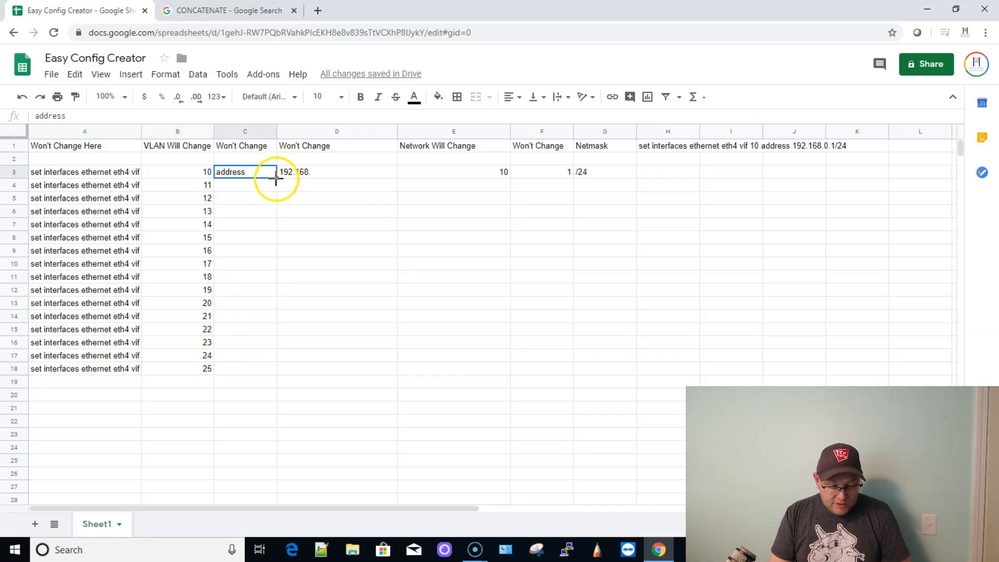
{"action": "left_click_drag", "start_coordinate": [245, 171], "coordinate": [246, 369]}
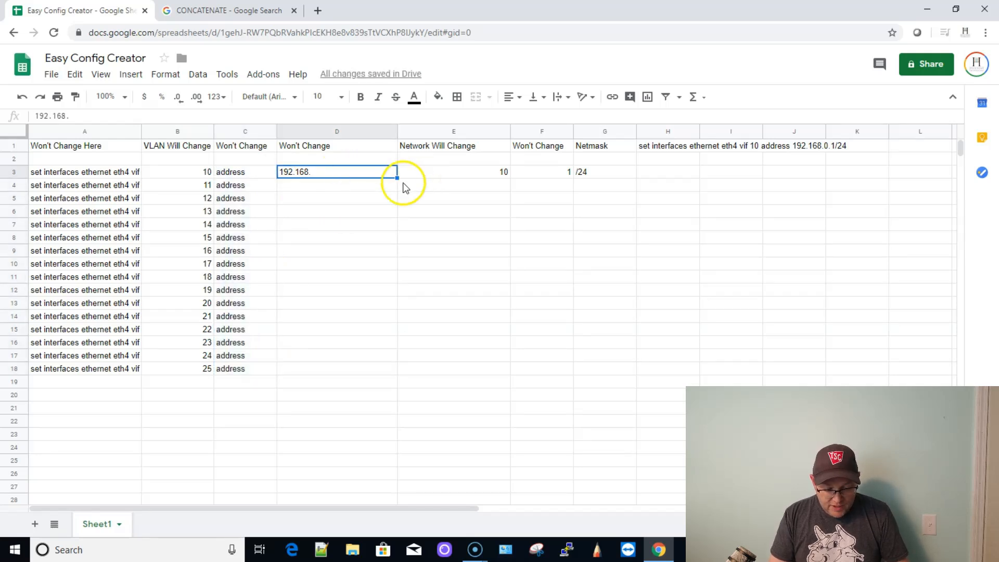
{"action": "left_click_drag", "start_coordinate": [396, 177], "coordinate": [395, 211]}
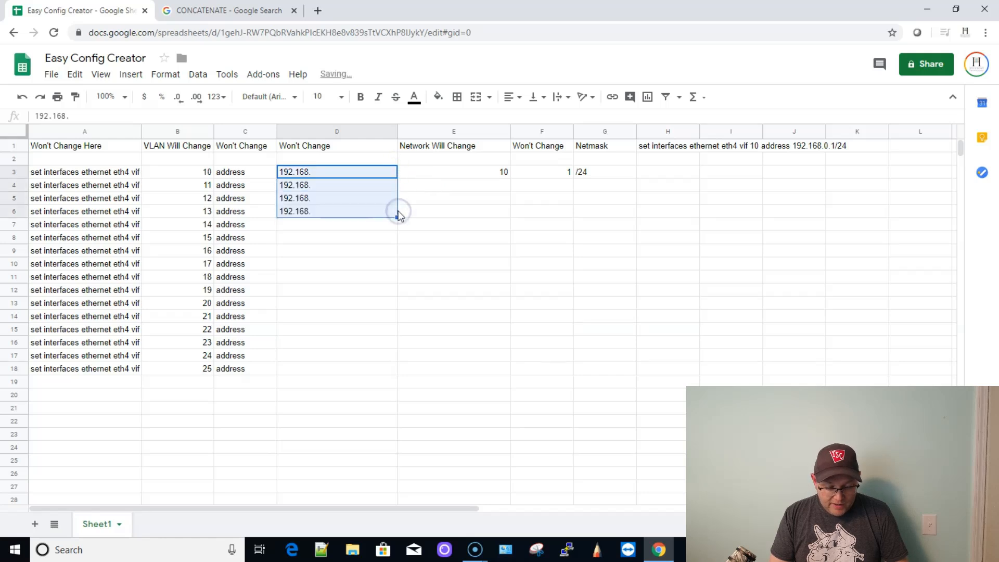
{"action": "left_click_drag", "start_coordinate": [396, 216], "coordinate": [393, 354]}
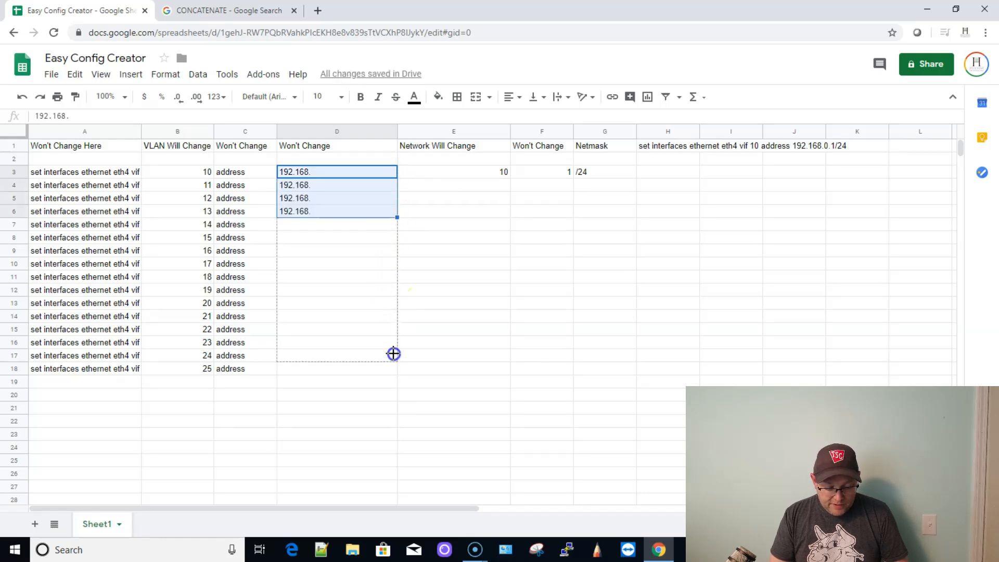
{"action": "left_click_drag", "start_coordinate": [395, 216], "coordinate": [396, 374]}
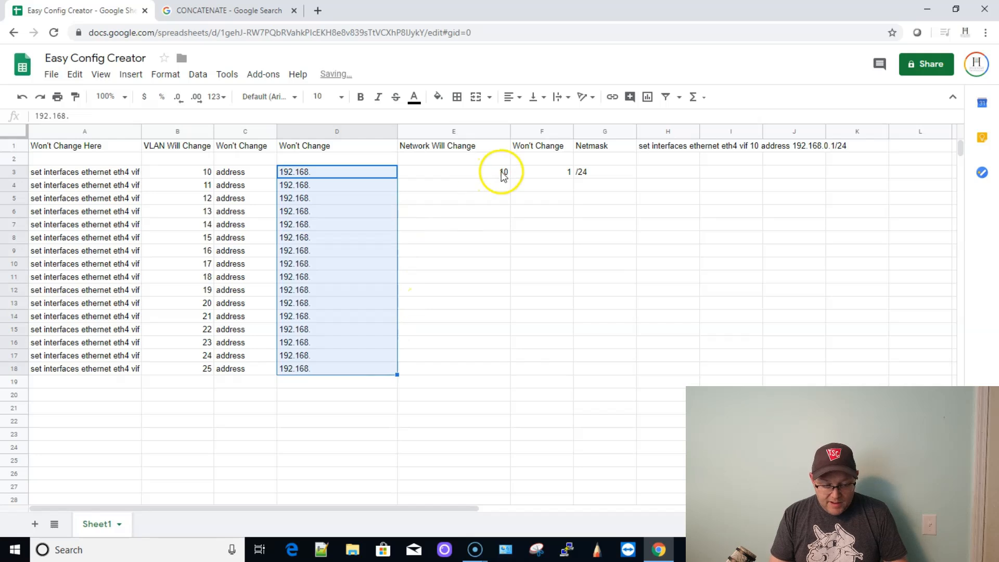
Fill network values 10–25 in column E, then 1 and /24 in F and G, down to row 18
{"action": "left_click", "coordinate": [454, 172]}
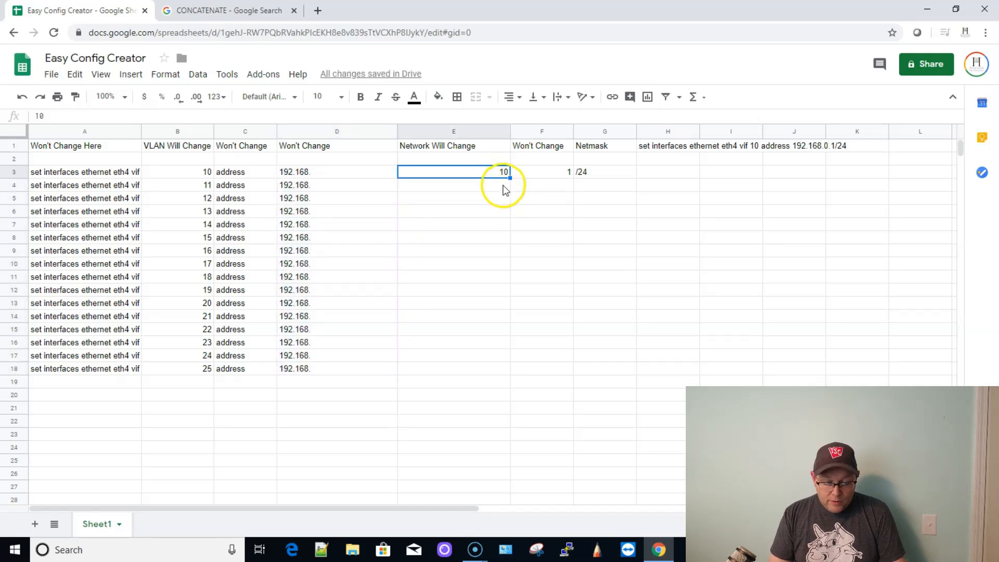
{"action": "type", "text": "1112"}
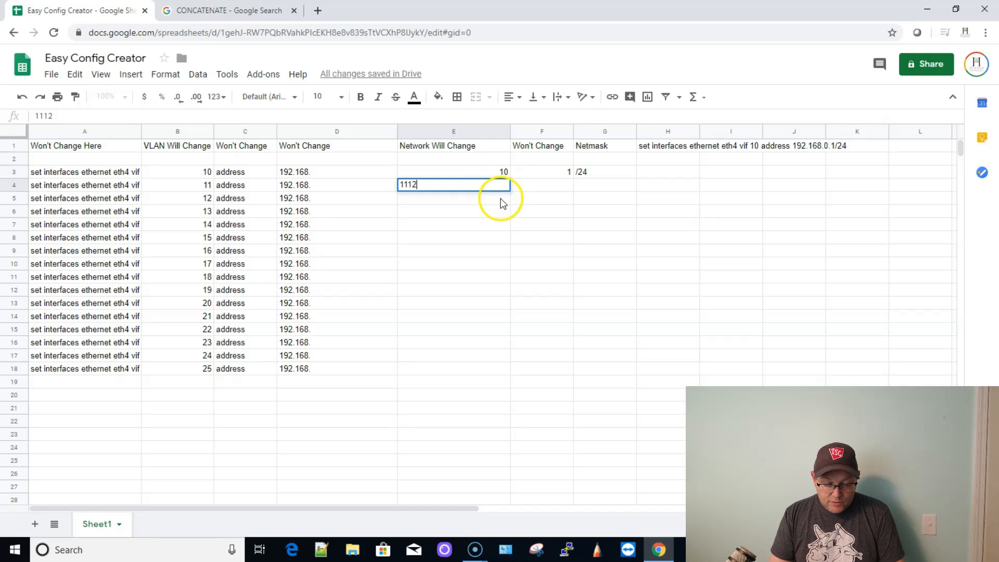
{"action": "key", "text": "enter"}
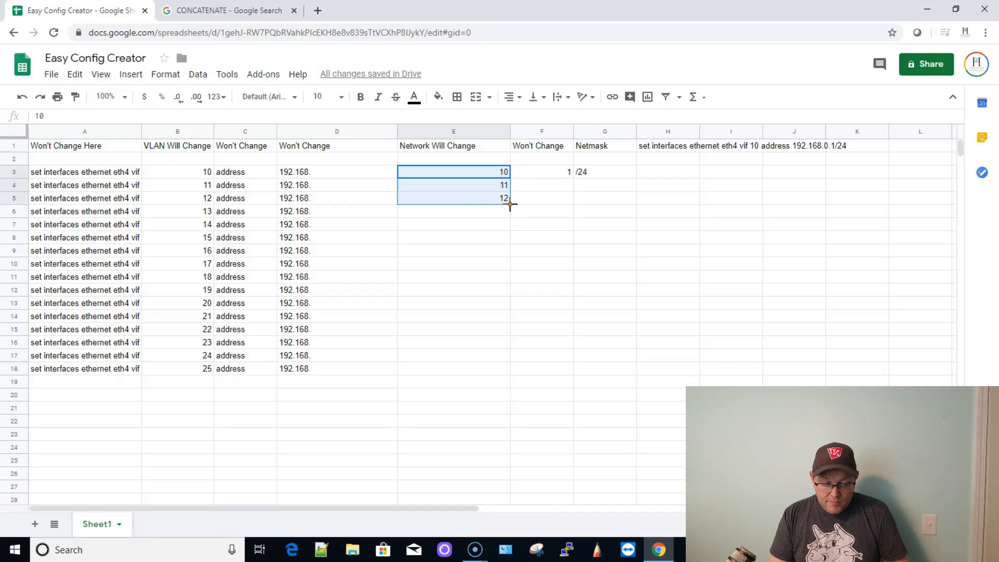
{"action": "left_click_drag", "start_coordinate": [515, 204], "coordinate": [506, 369]}
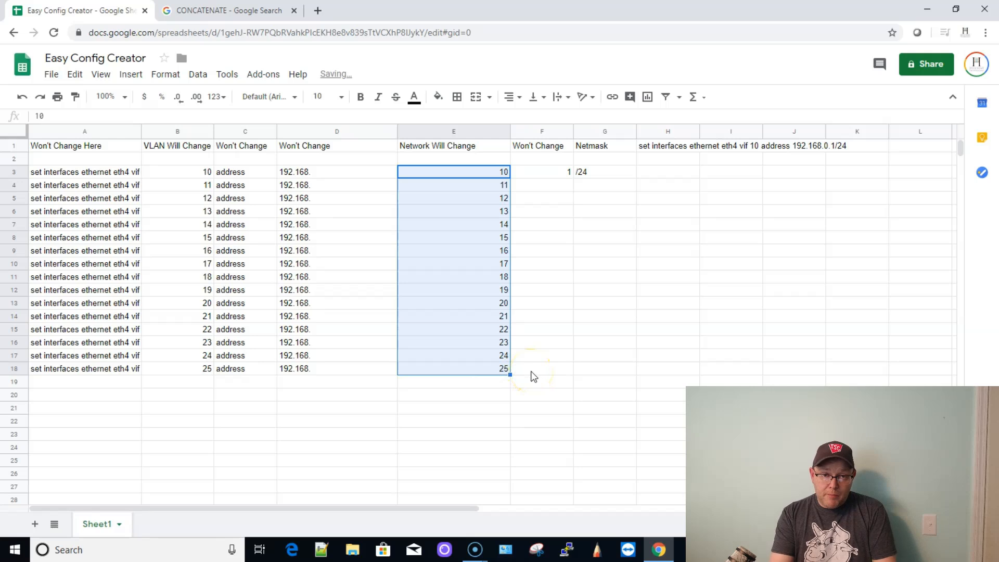
{"action": "left_click", "coordinate": [541, 172]}
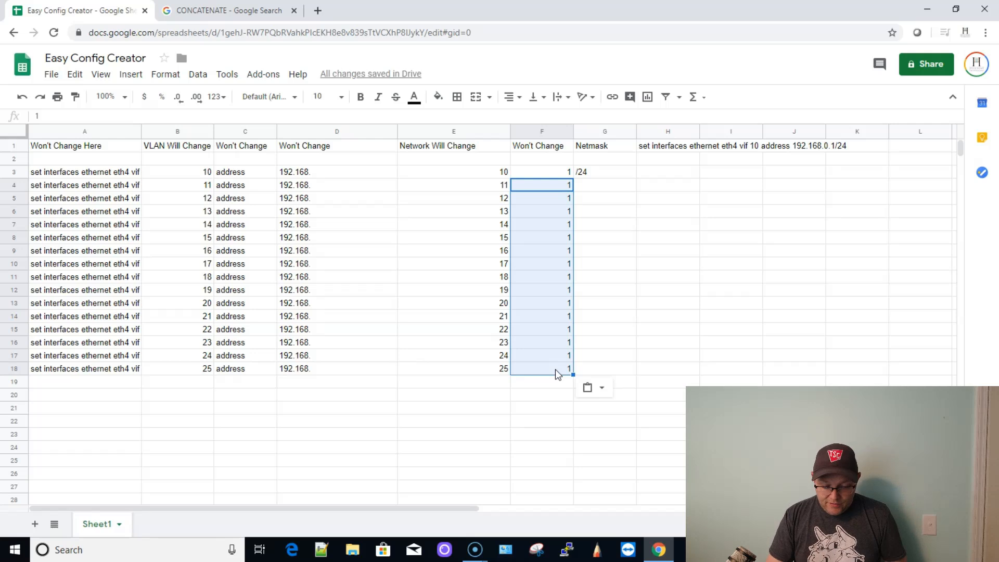
{"action": "left_click", "coordinate": [604, 171]}
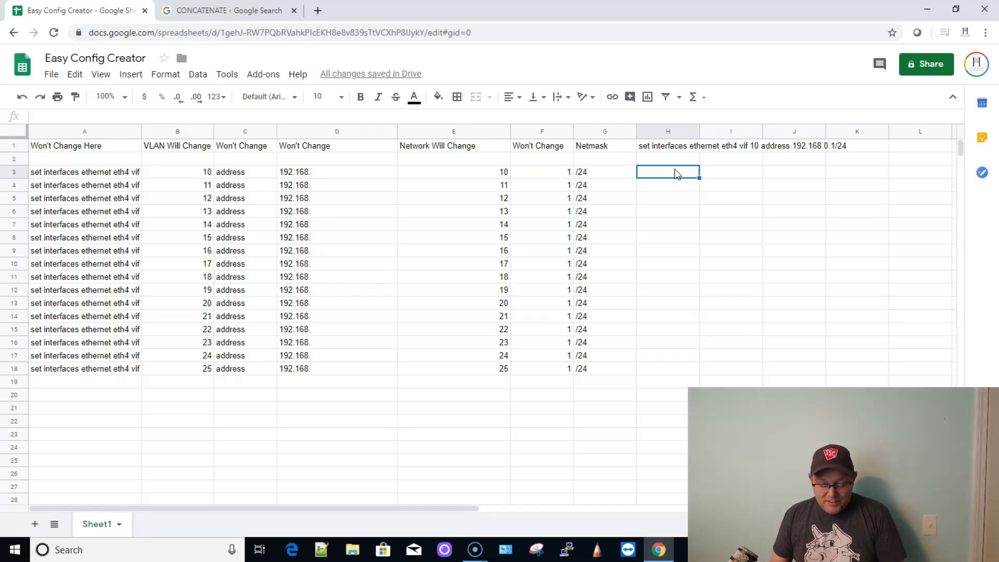
Start =CONCATENATE in H3 joining A3, " ", B3, " ", C3 with separators
{"action": "type", "text": "="}
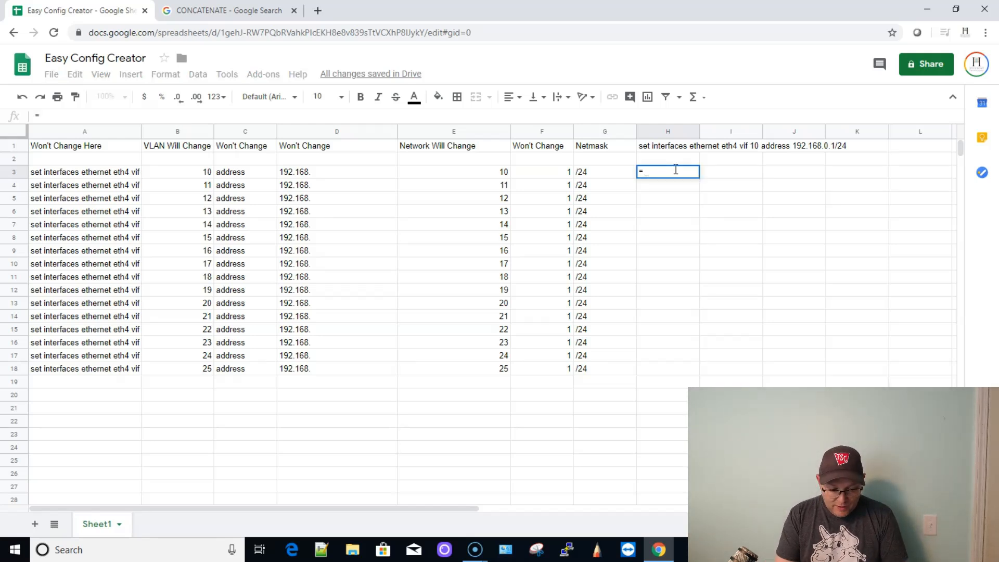
{"action": "type", "text": "CON"}
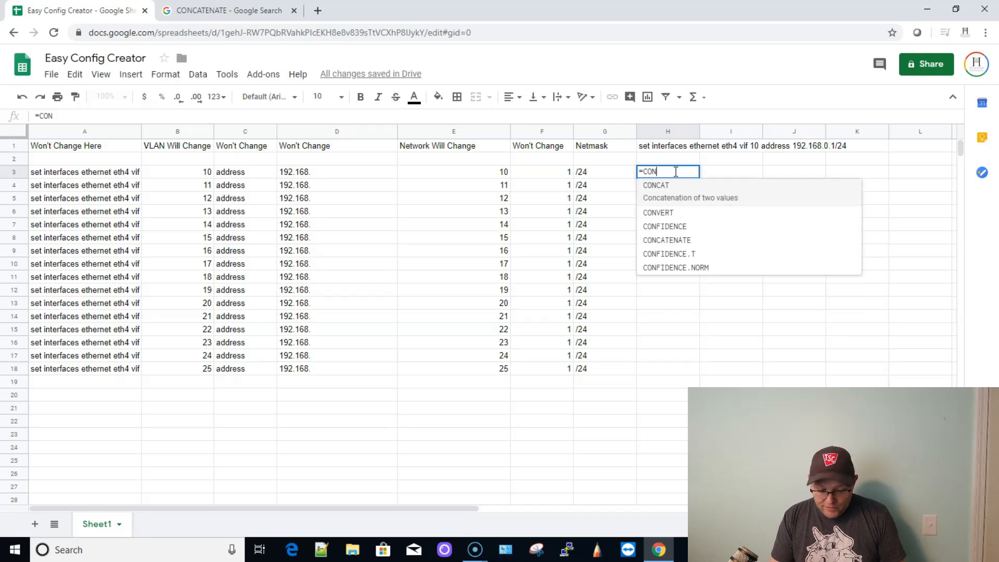
{"action": "mouse_move", "coordinate": [666, 226]}
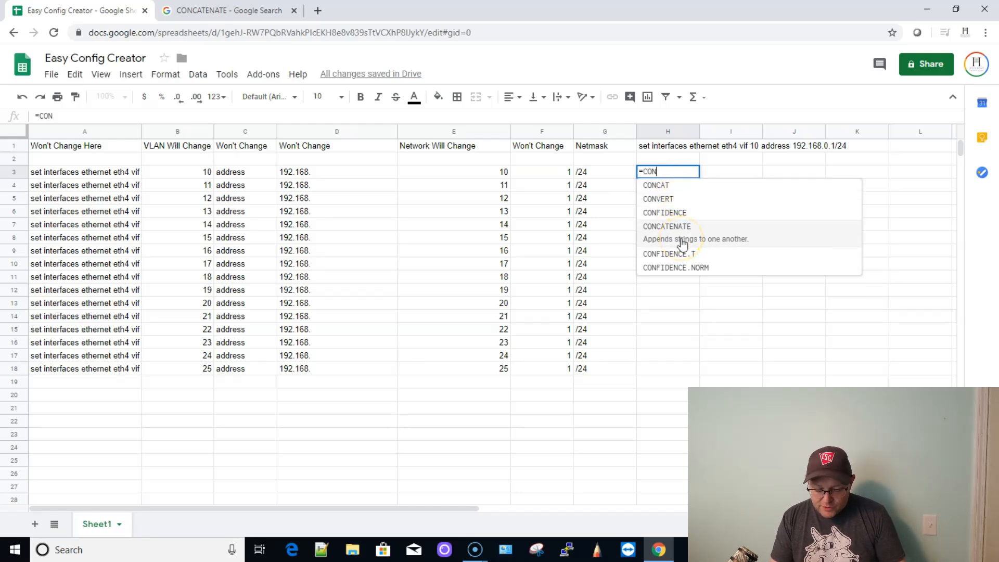
{"action": "left_click", "coordinate": [666, 226]}
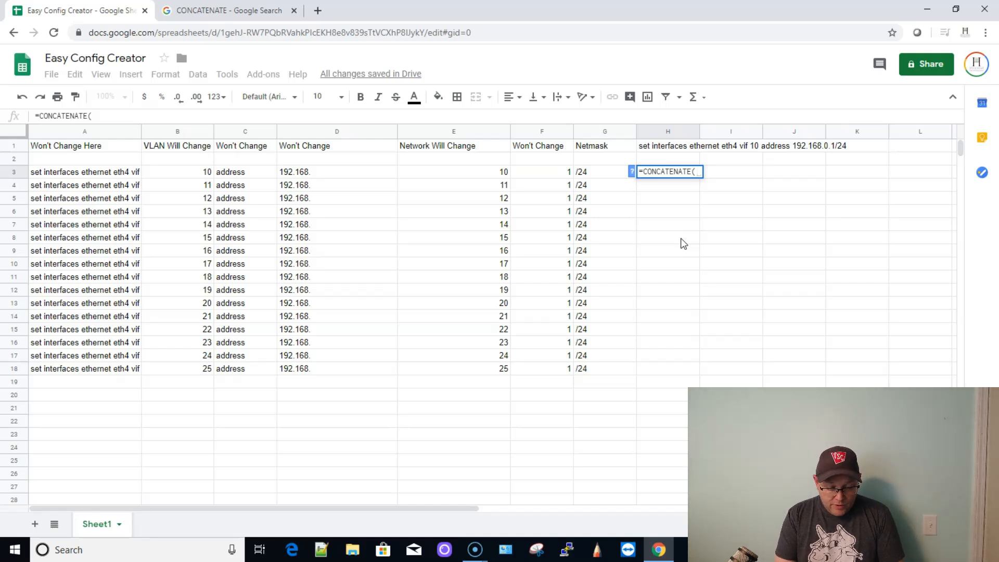
{"action": "left_click", "coordinate": [85, 172]}
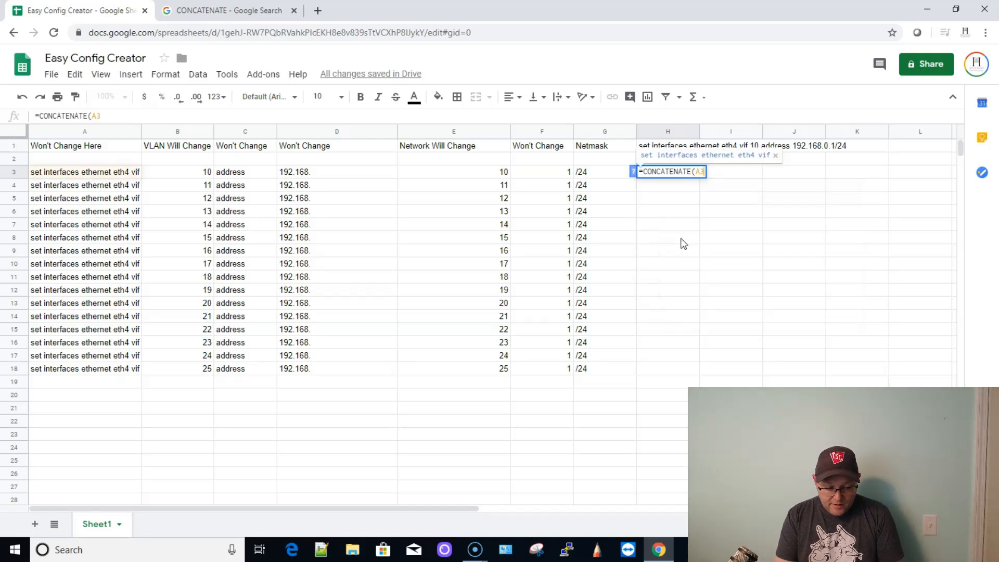
{"action": "type", "text": ","}
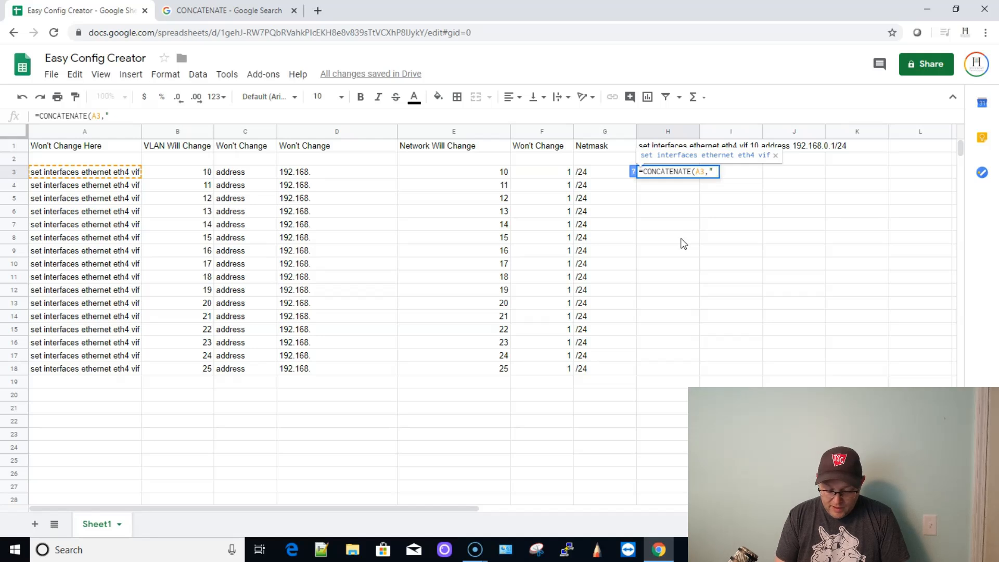
{"action": "type", "text": "\" \""}
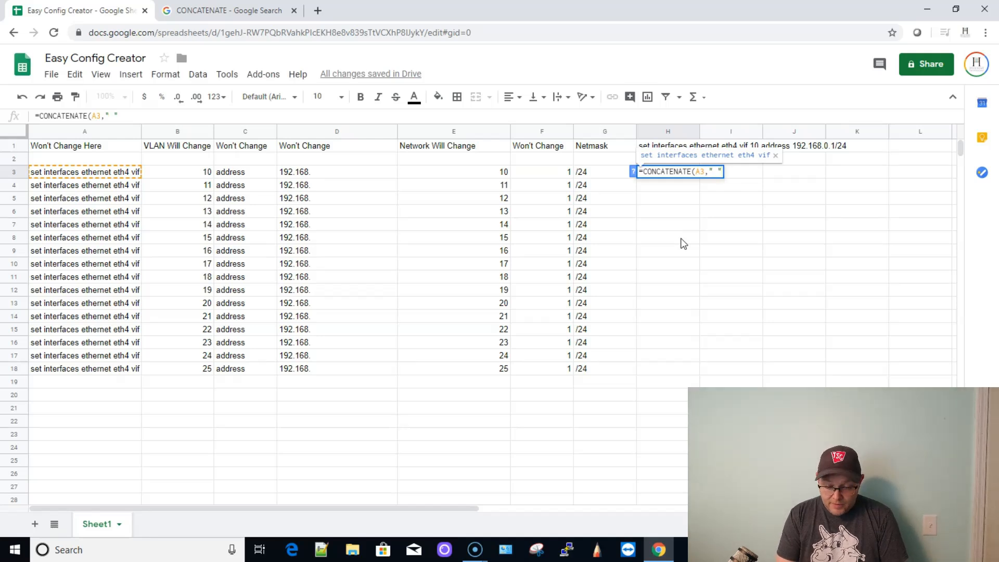
{"action": "type", "text": ","}
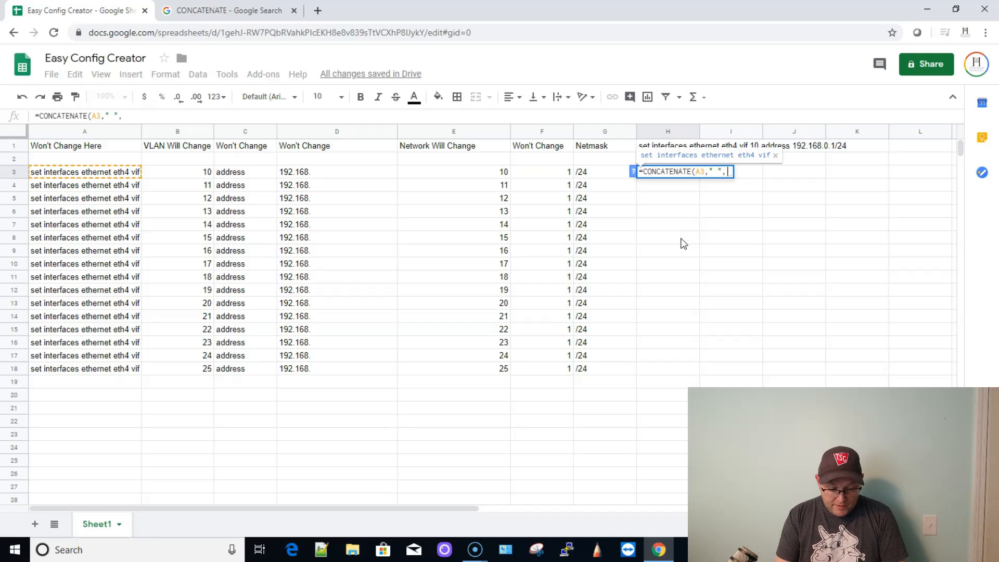
{"action": "type", "text": "B3,\""}
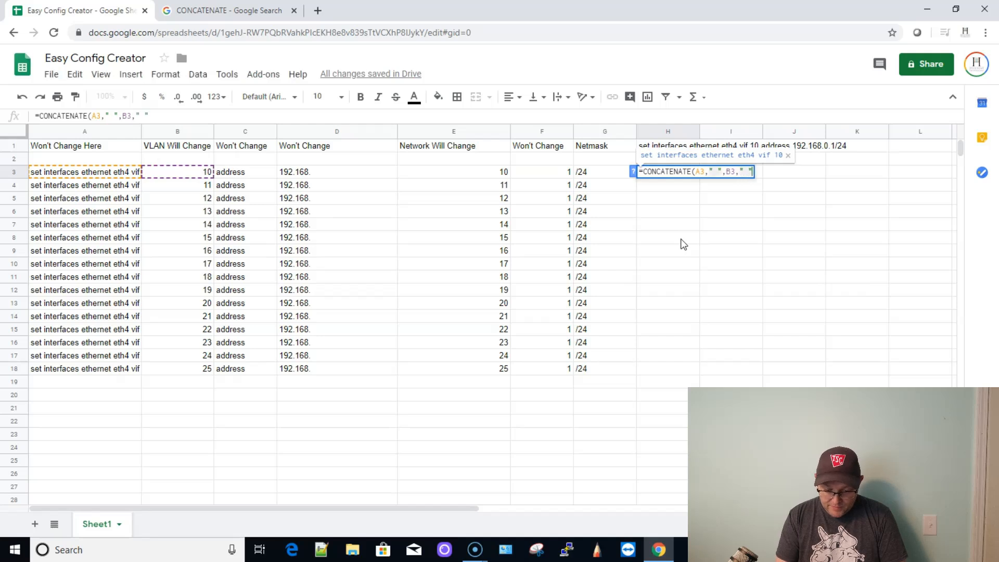
{"action": "type", "text": ","}
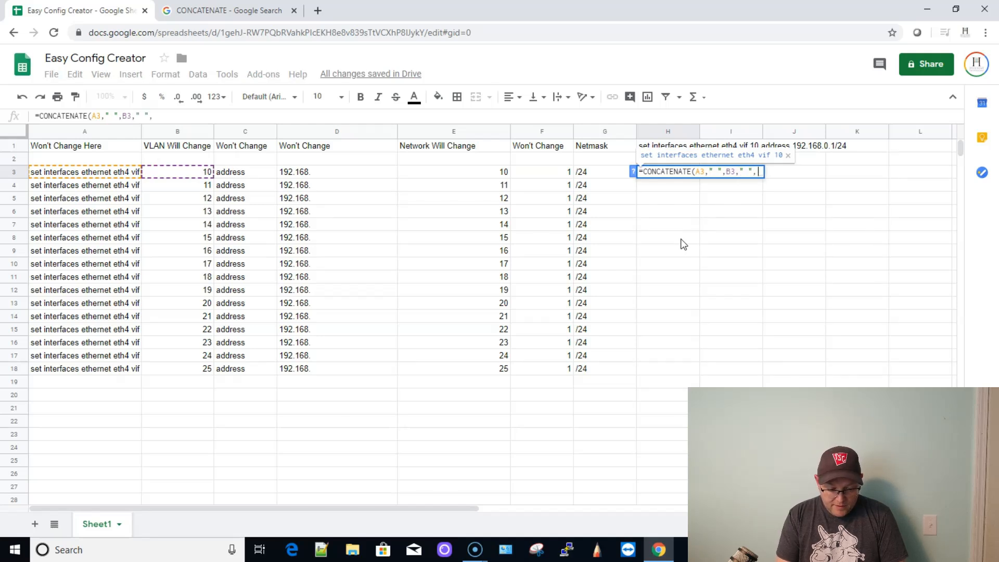
{"action": "type", "text": "C3"}
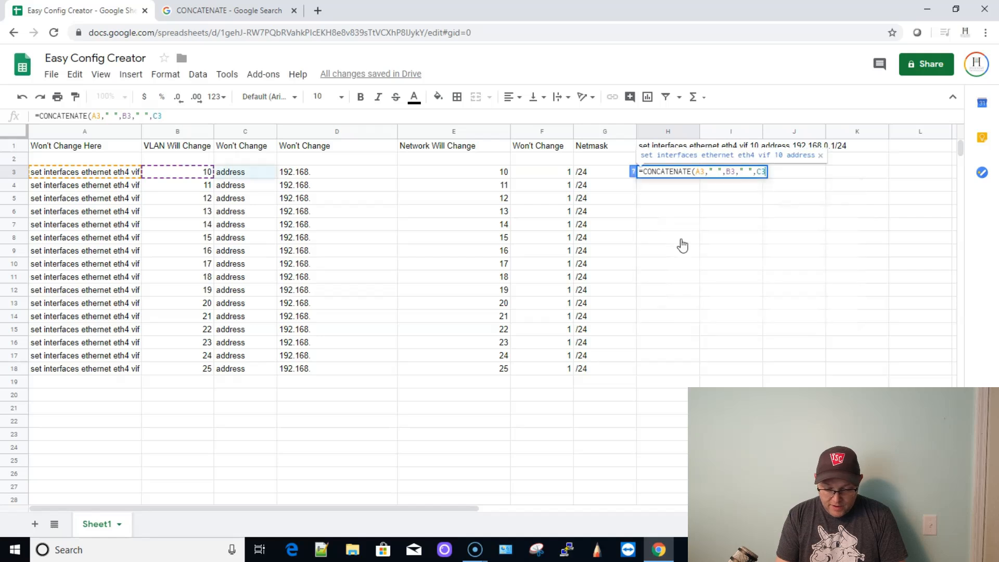
{"action": "type", "text": ",\""}
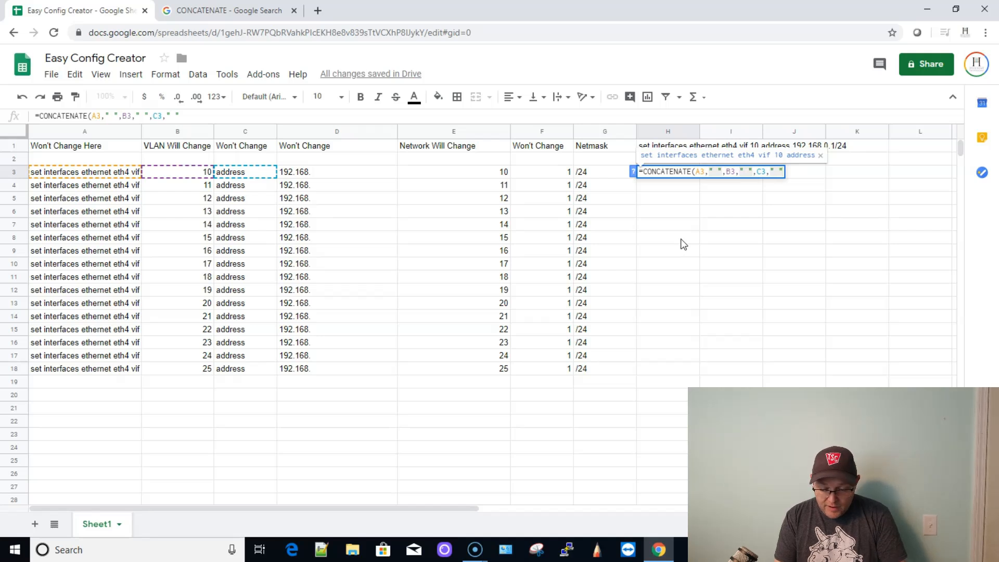
Finish the formula with D3, E3, ".", F3, G3 and enter it in H3
{"action": "type", "text": ",D3,E3,\"."}
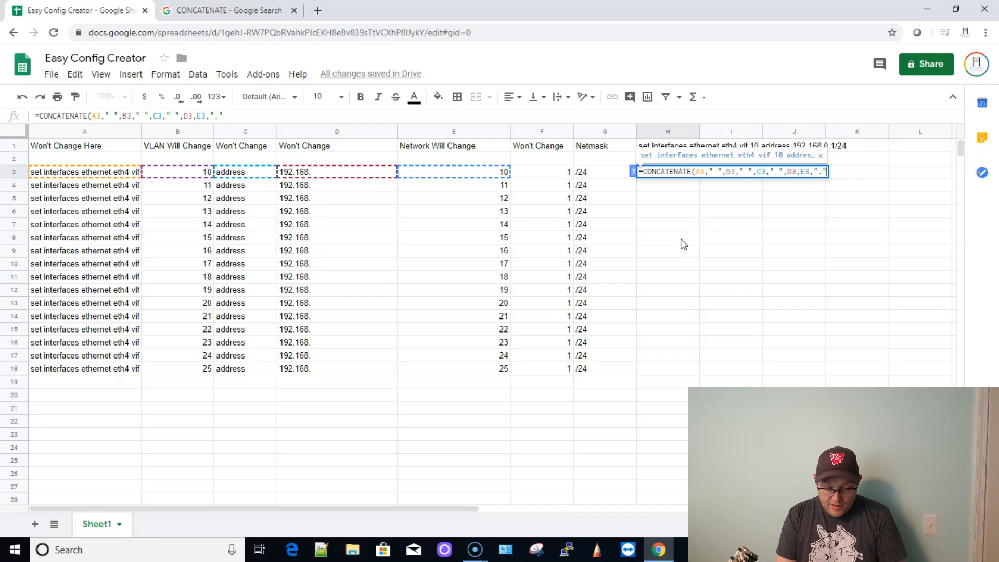
{"action": "type", "text": "\".\",\"F"}
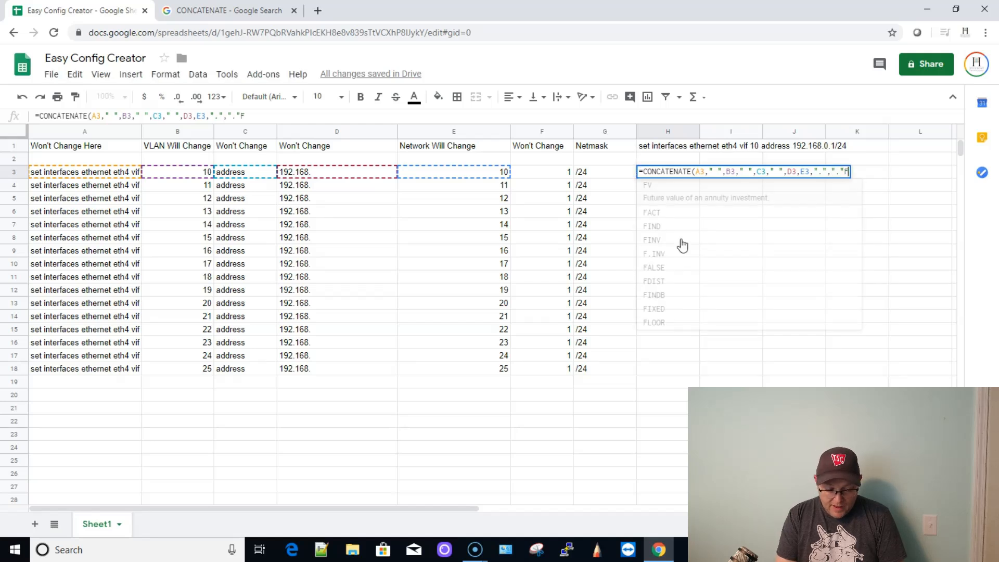
{"action": "type", "text": "3"}
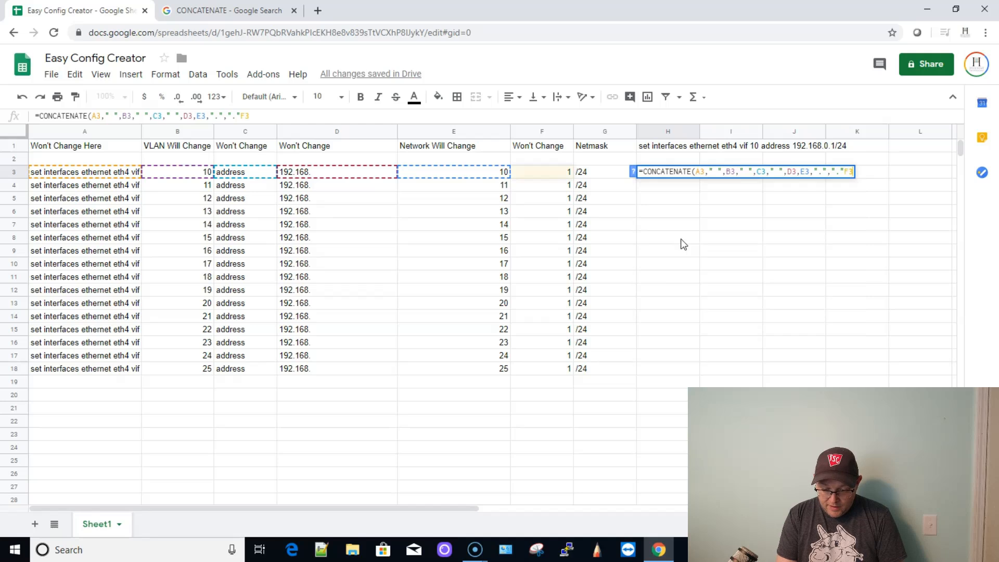
{"action": "type", "text": ",G3"}
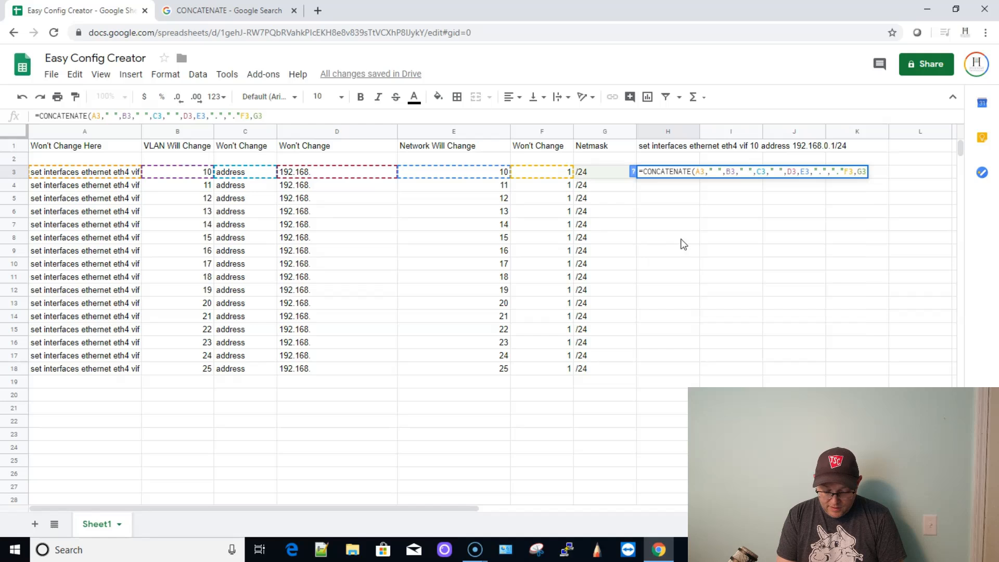
{"action": "key", "text": "enter"}
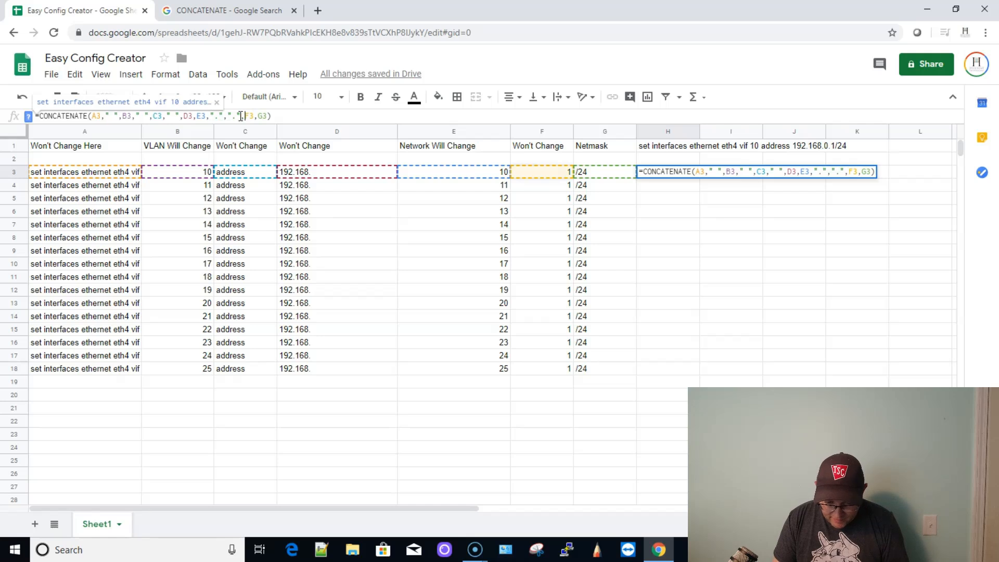
{"action": "key", "text": "enter"}
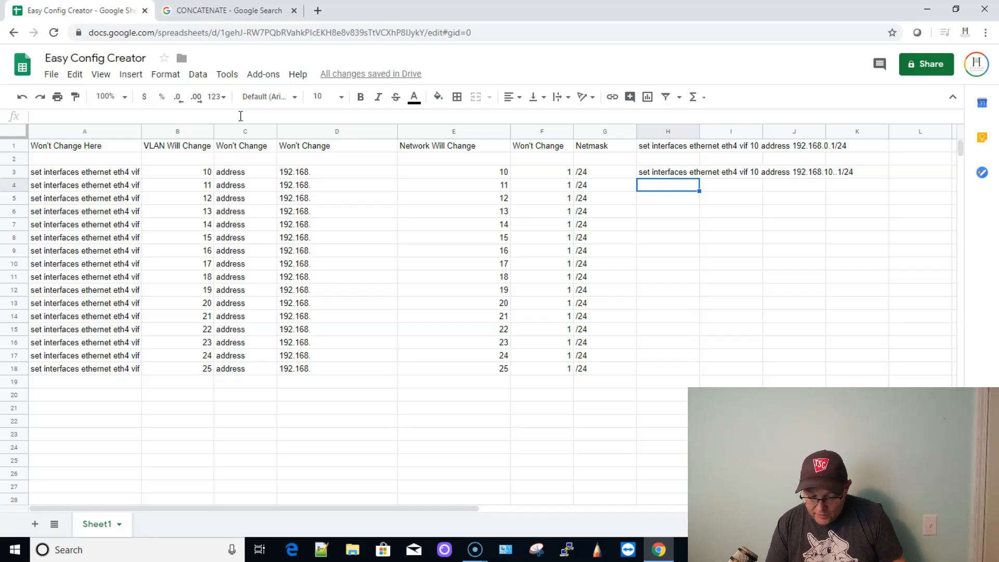
Remove the extra dot from the H3 formula and copy it down to row 18
{"action": "left_click", "coordinate": [667, 172]}
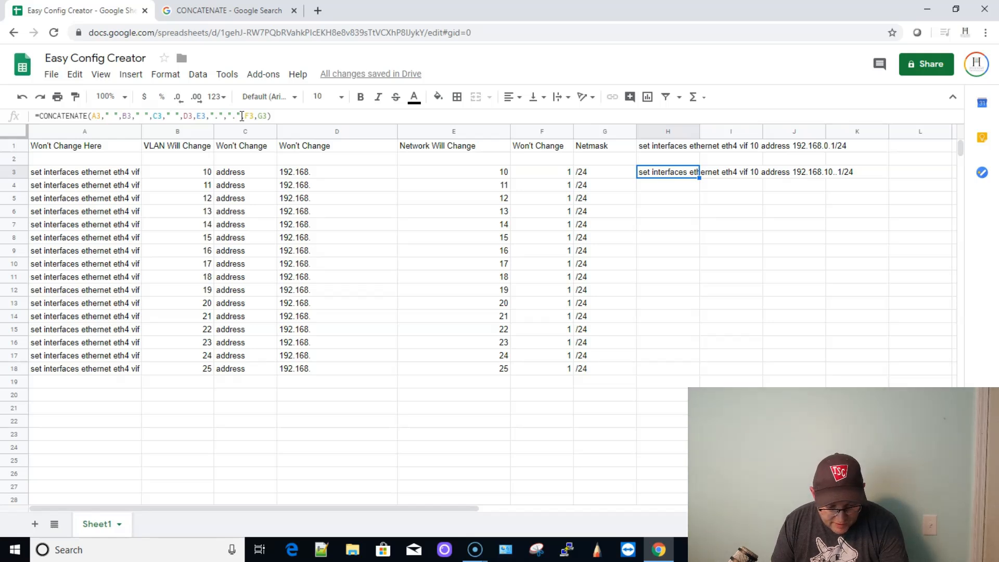
{"action": "double_click", "coordinate": [668, 171]}
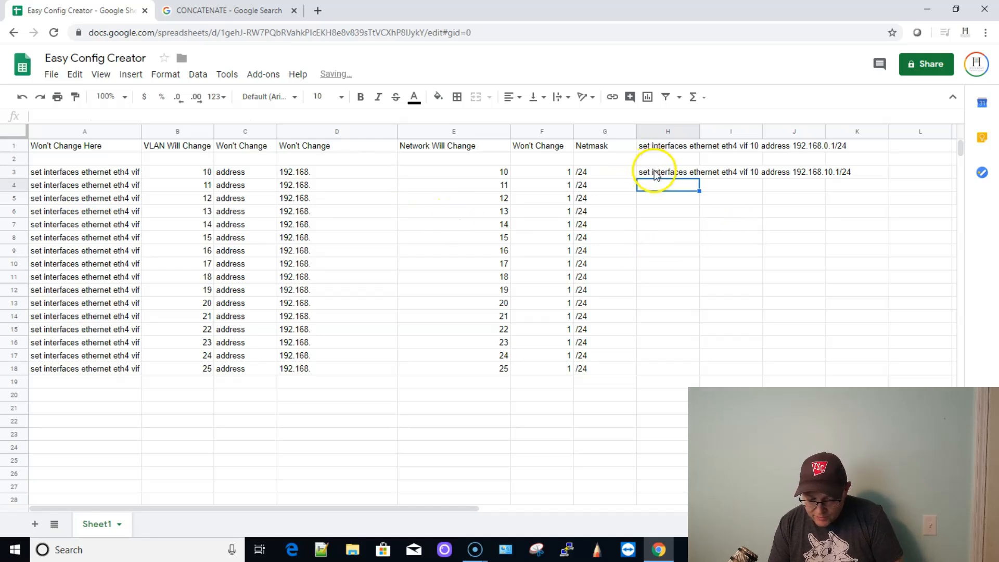
{"action": "left_click", "coordinate": [667, 172]}
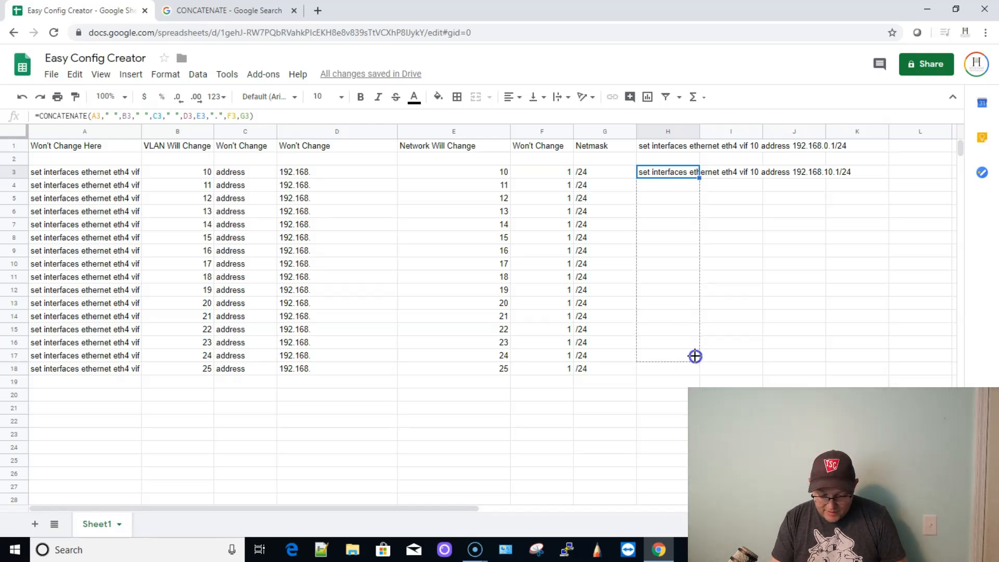
{"action": "left_click_drag", "start_coordinate": [695, 175], "coordinate": [694, 369]}
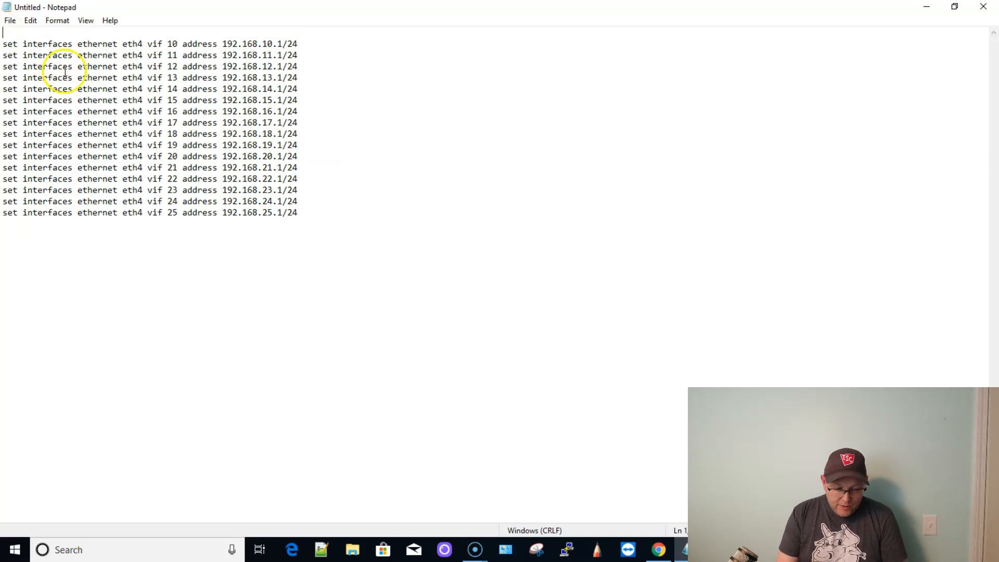
Add 'configure' above the pasted commands and 'commit;save' below them in Notepad
{"action": "type", "text": "configure"}
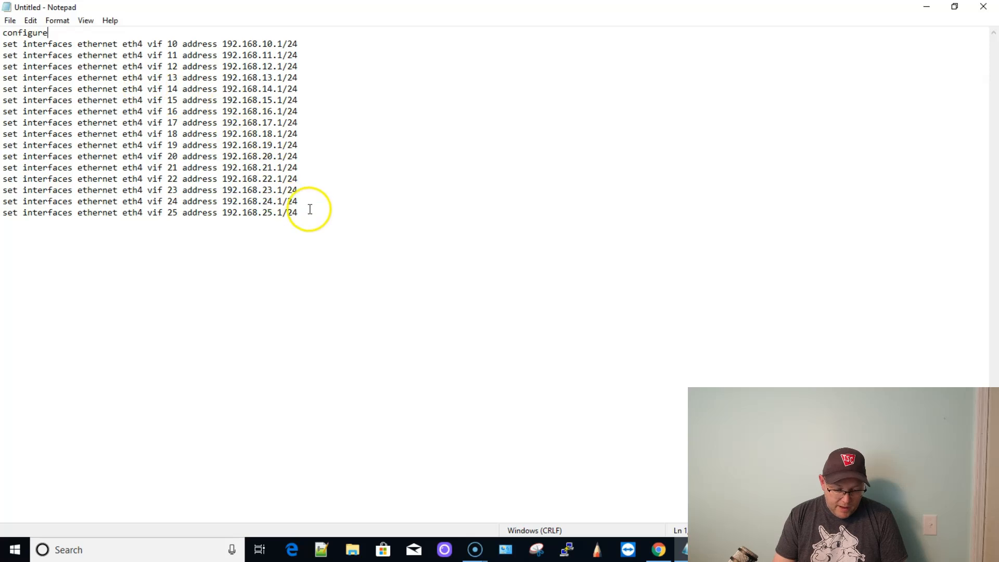
{"action": "type", "text": "comm"}
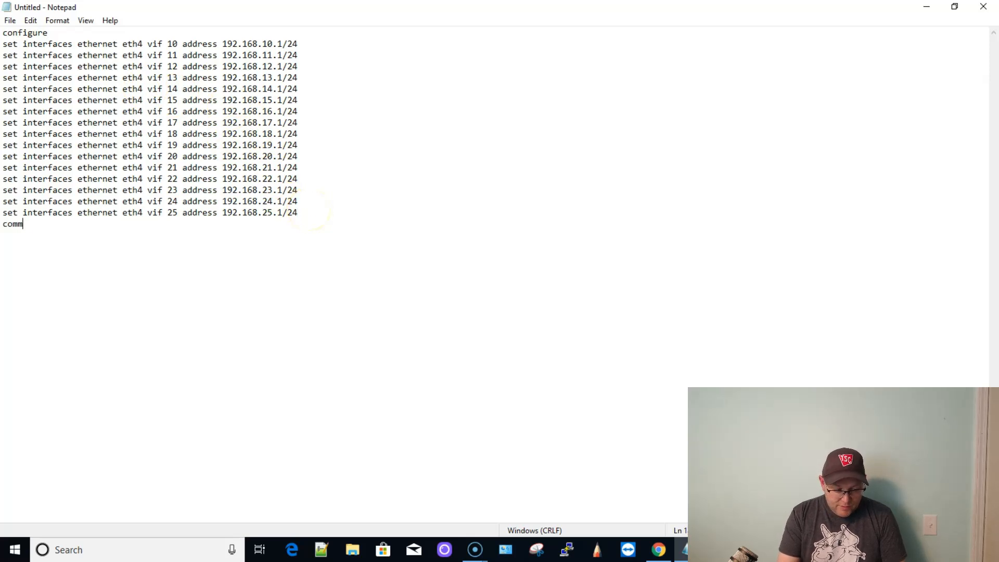
{"action": "type", "text": "it;save"}
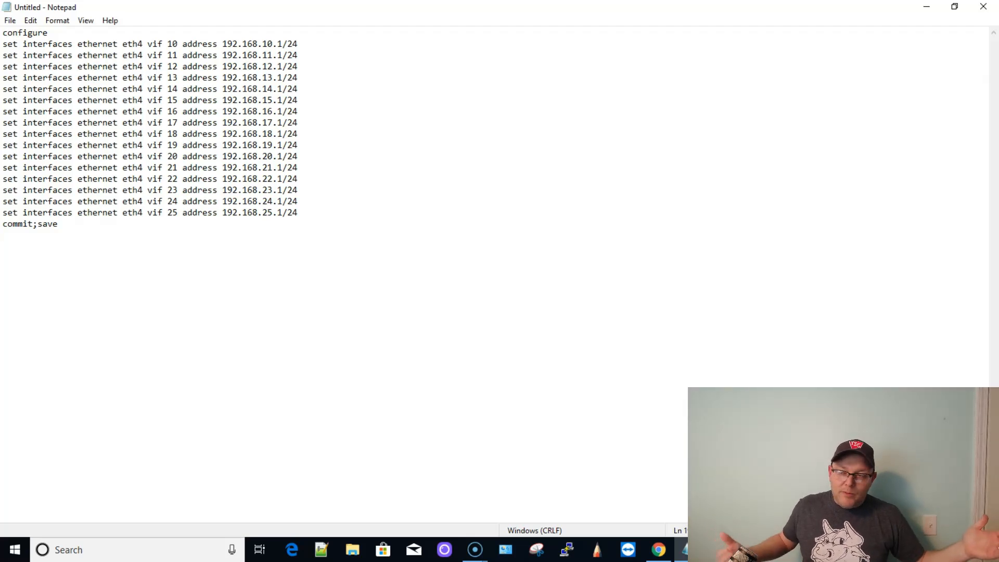
{"action": "key", "text": "enter"}
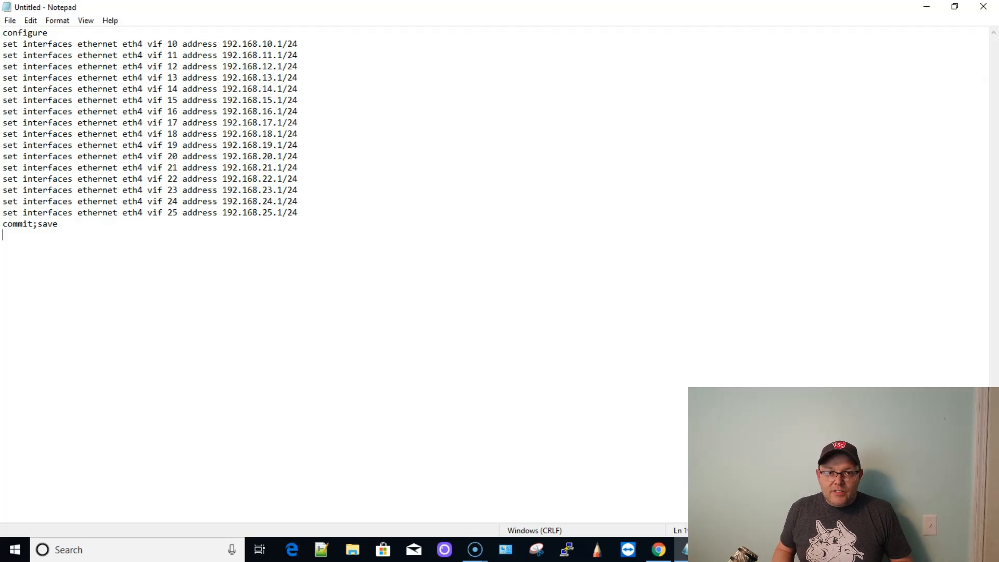